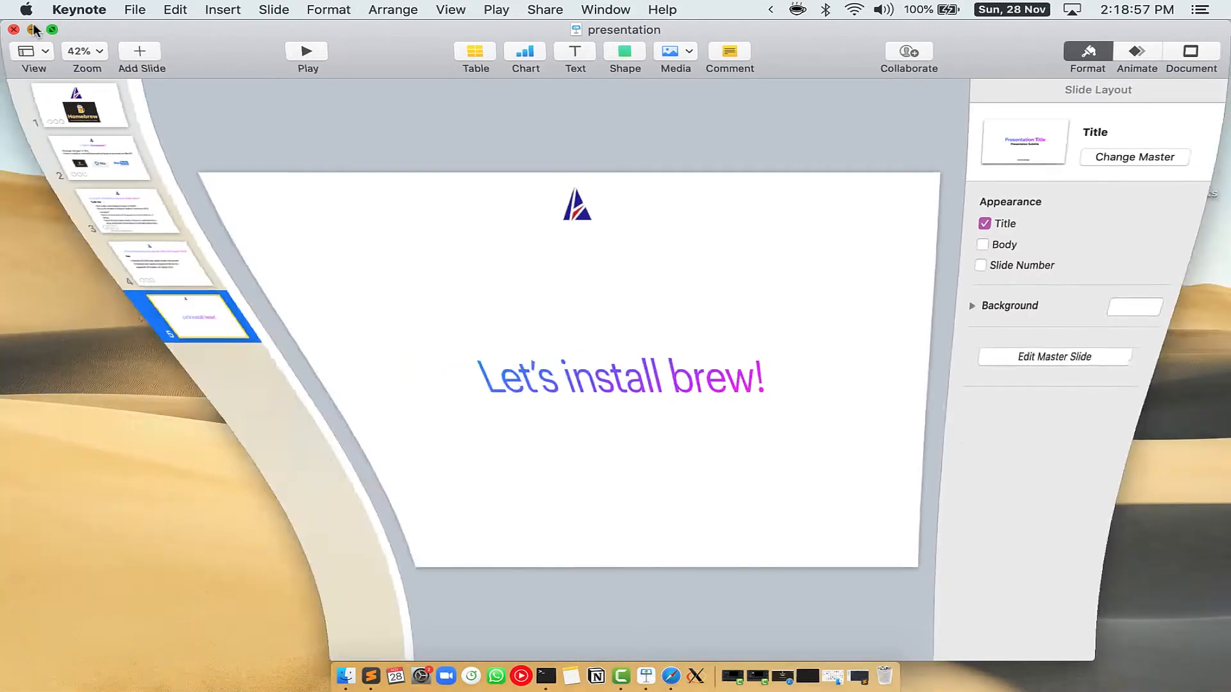
- Close the Keynote presentation and search Spotlight for Terminal
{"action": "left_click", "coordinate": [34, 30]}
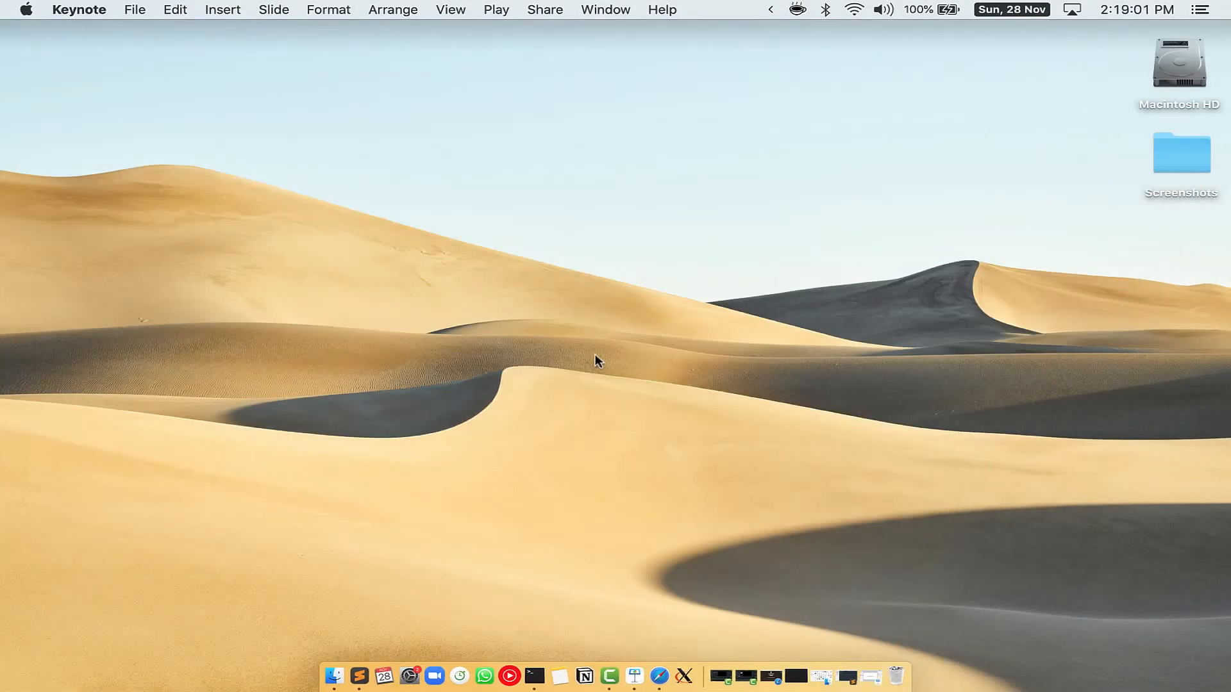
{"action": "key", "text": "cmd+space"}
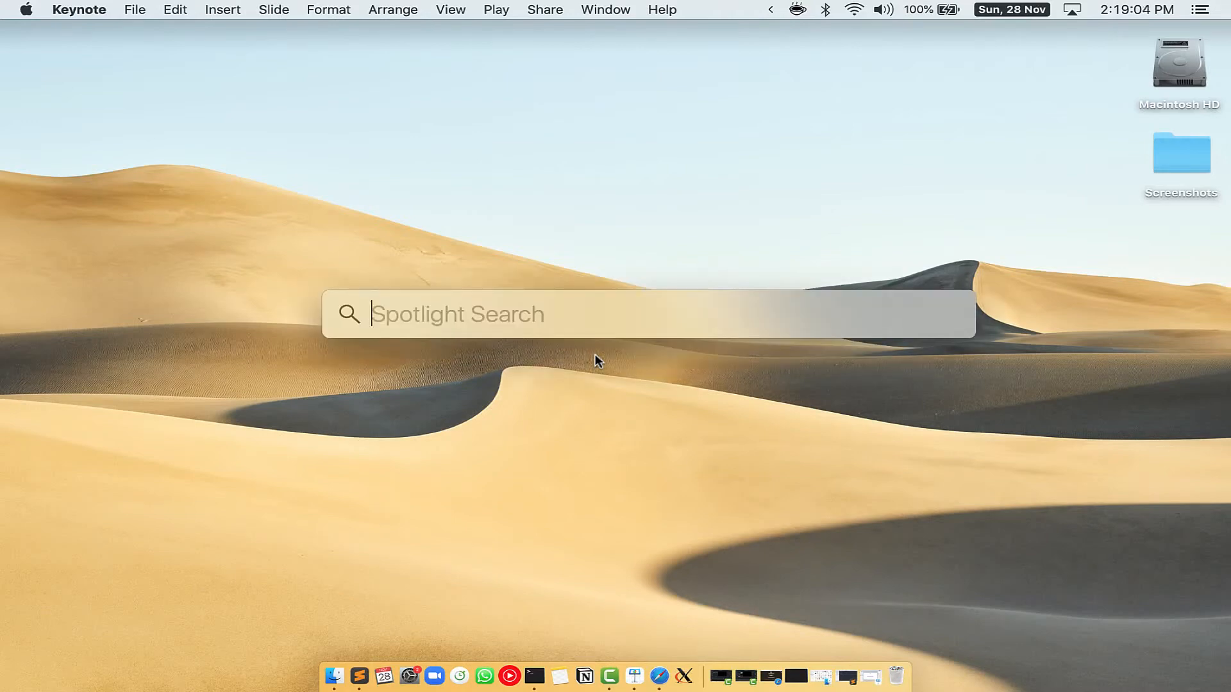
{"action": "mouse_move", "coordinate": [463, 294]}
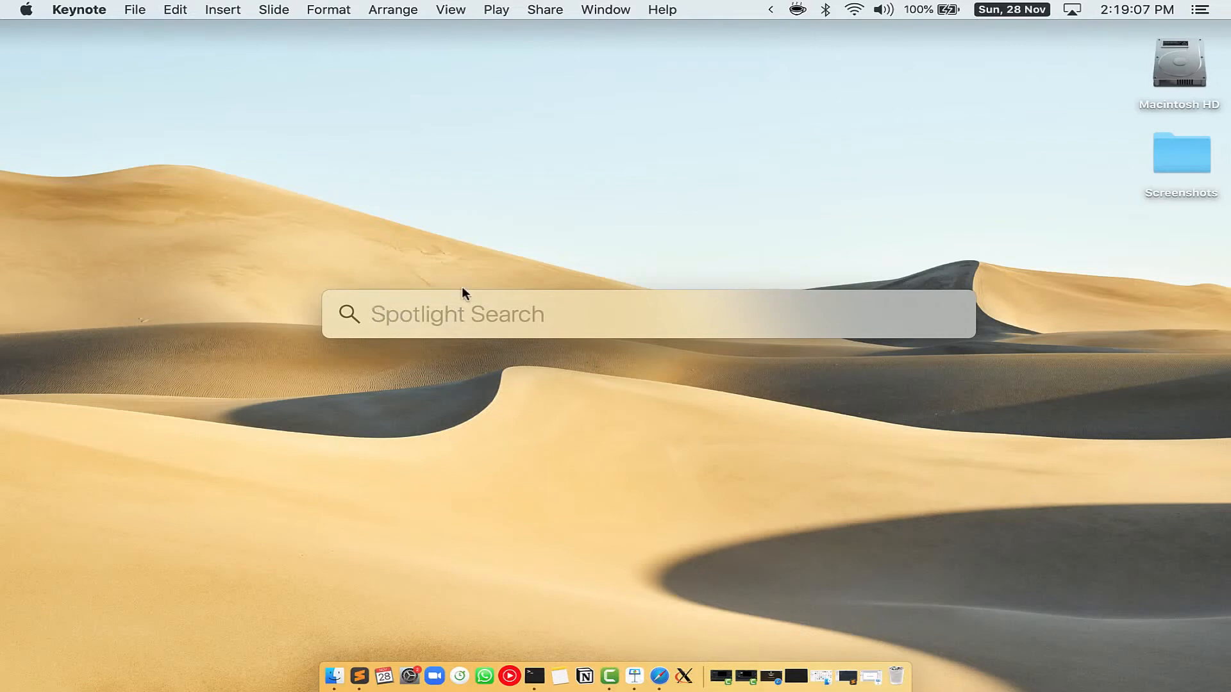
{"action": "mouse_move", "coordinate": [585, 317]}
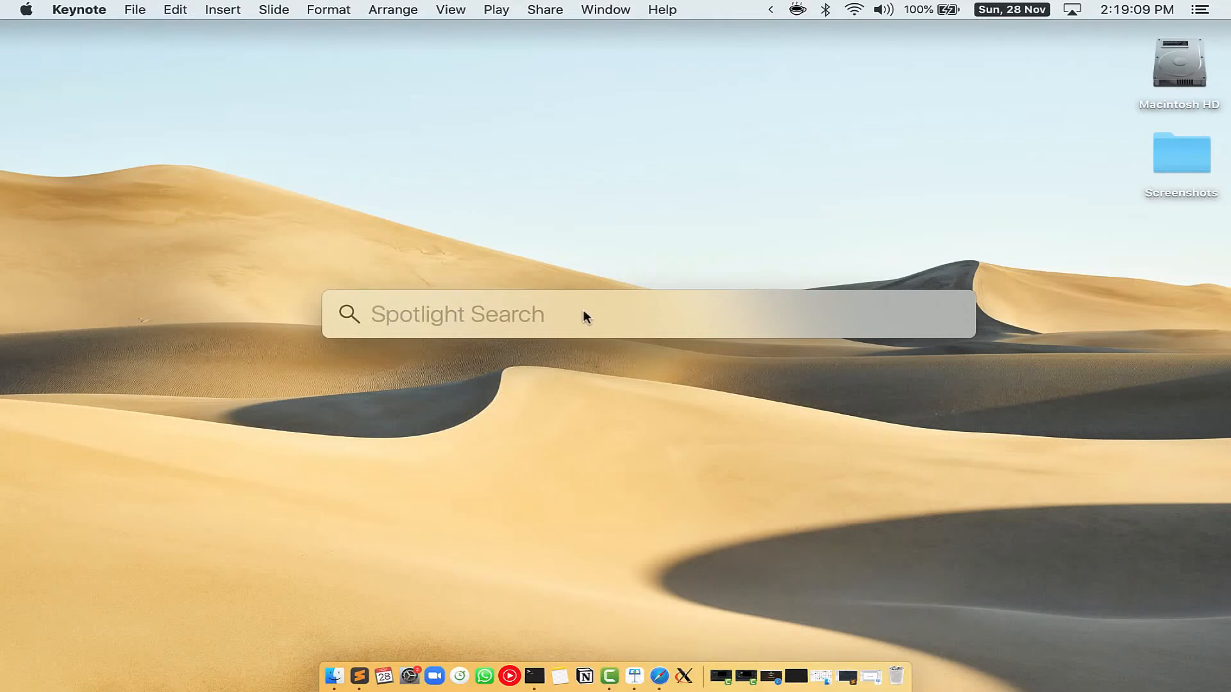
{"action": "type", "text": "Terminal"}
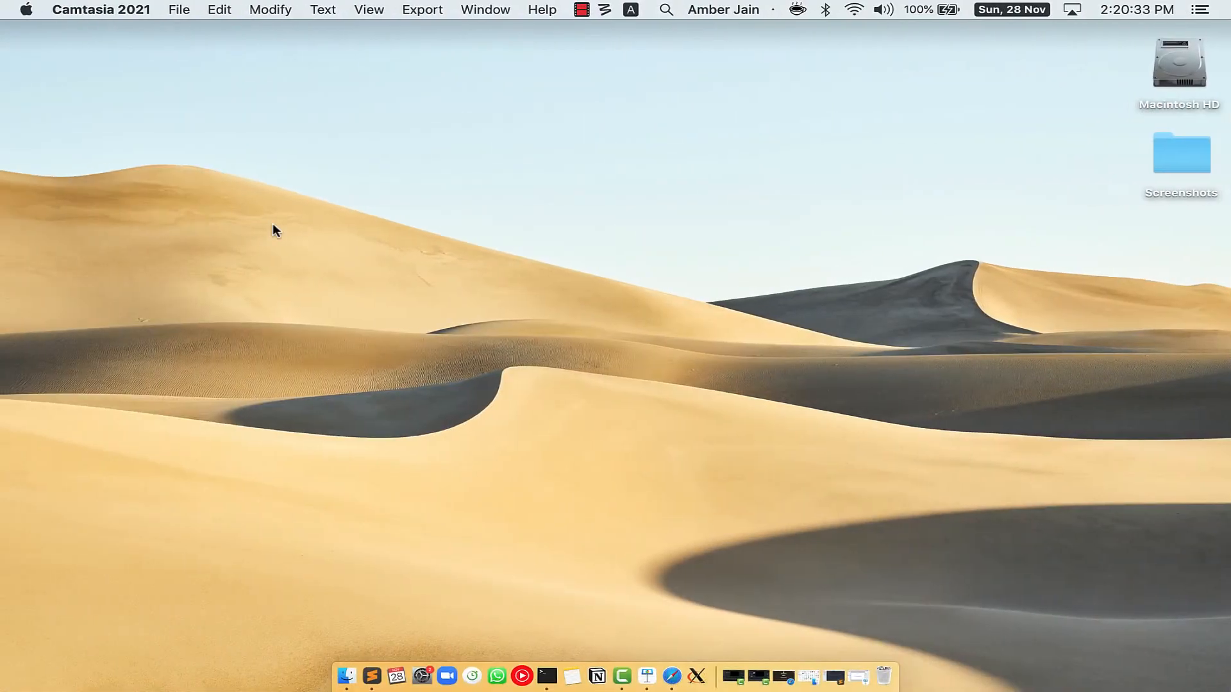
- Bring up brew.sh in Safari and select the Homebrew install command
{"action": "left_click", "coordinate": [682, 674]}
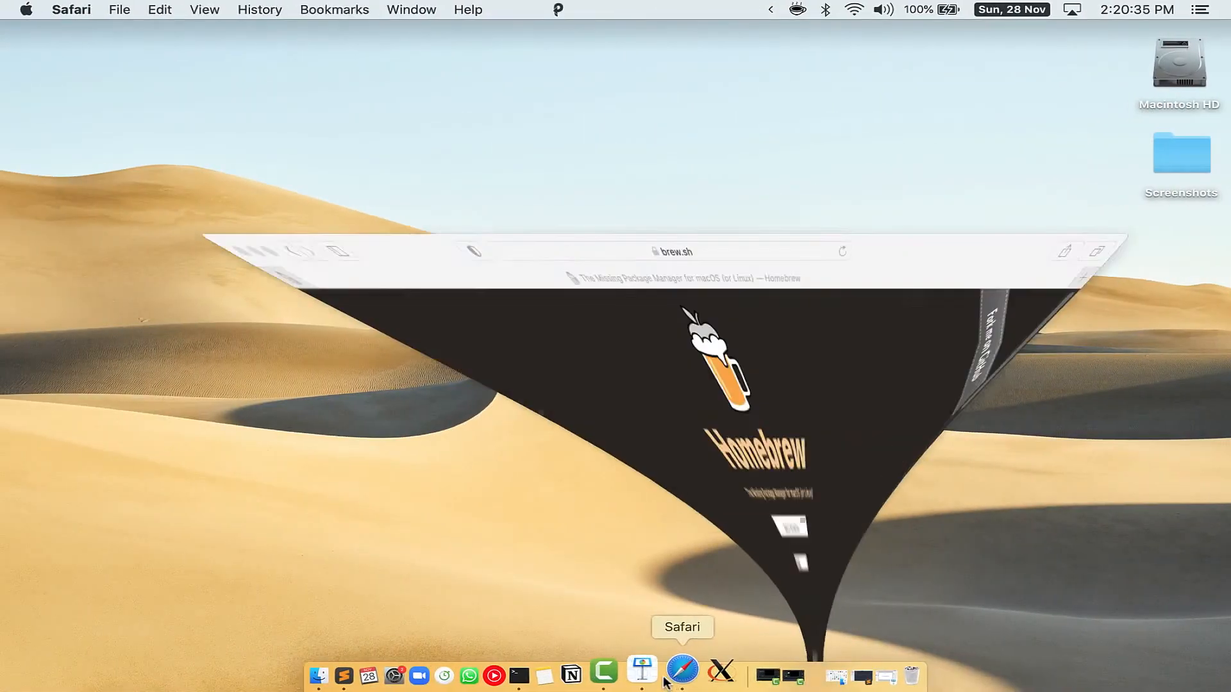
{"action": "left_click", "coordinate": [682, 668]}
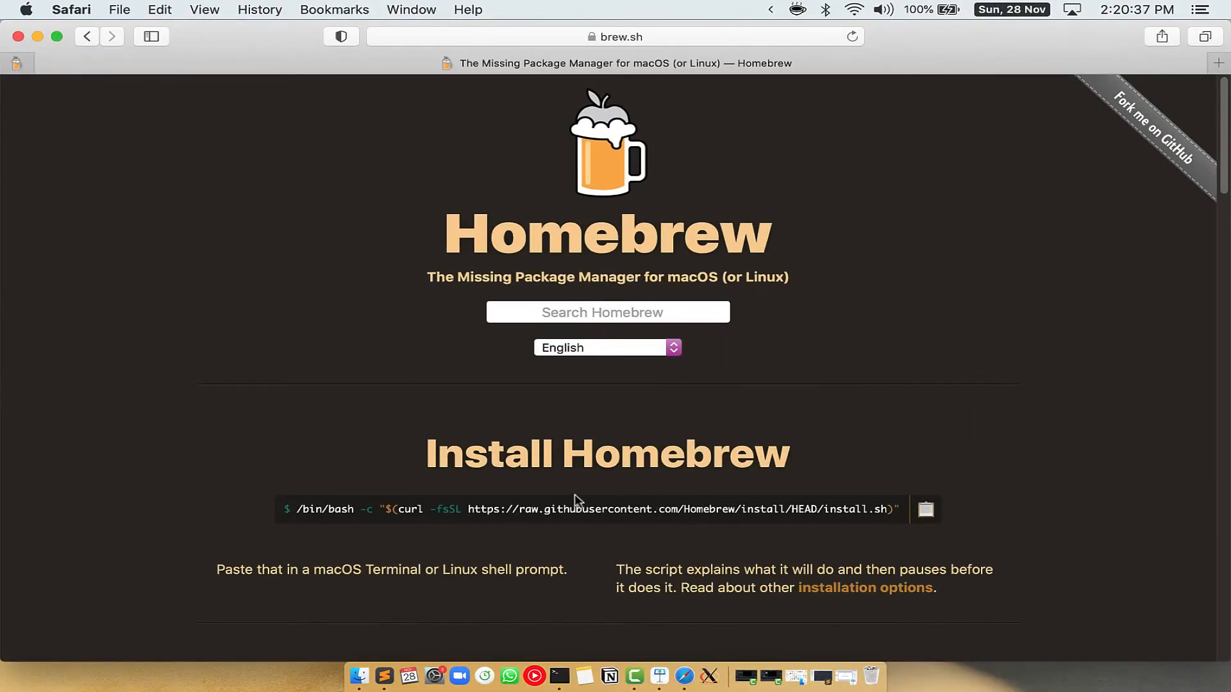
{"action": "mouse_move", "coordinate": [665, 435]}
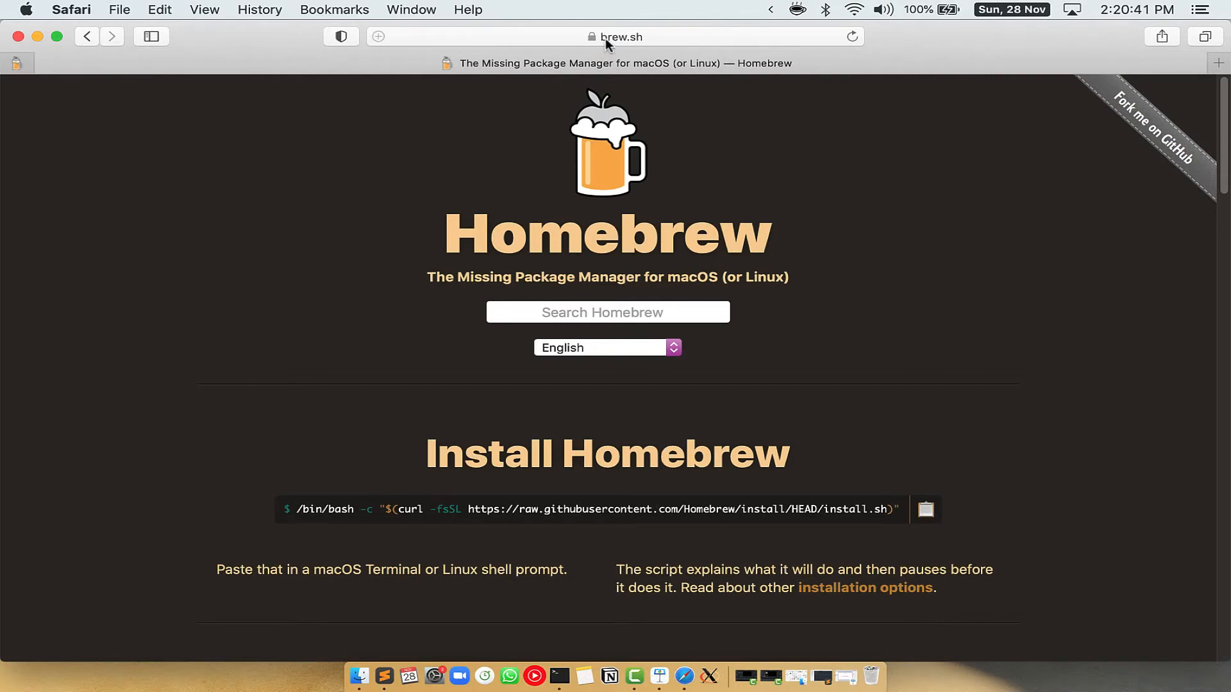
{"action": "left_click", "coordinate": [620, 36]}
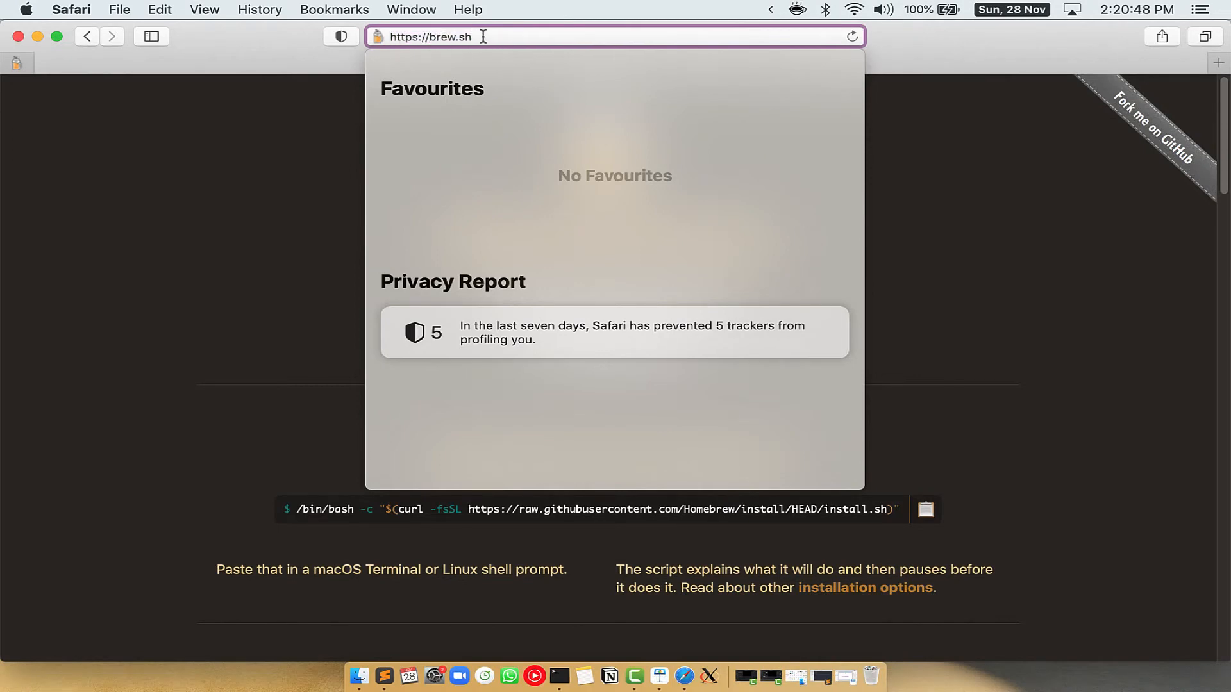
{"action": "key", "text": "Return"}
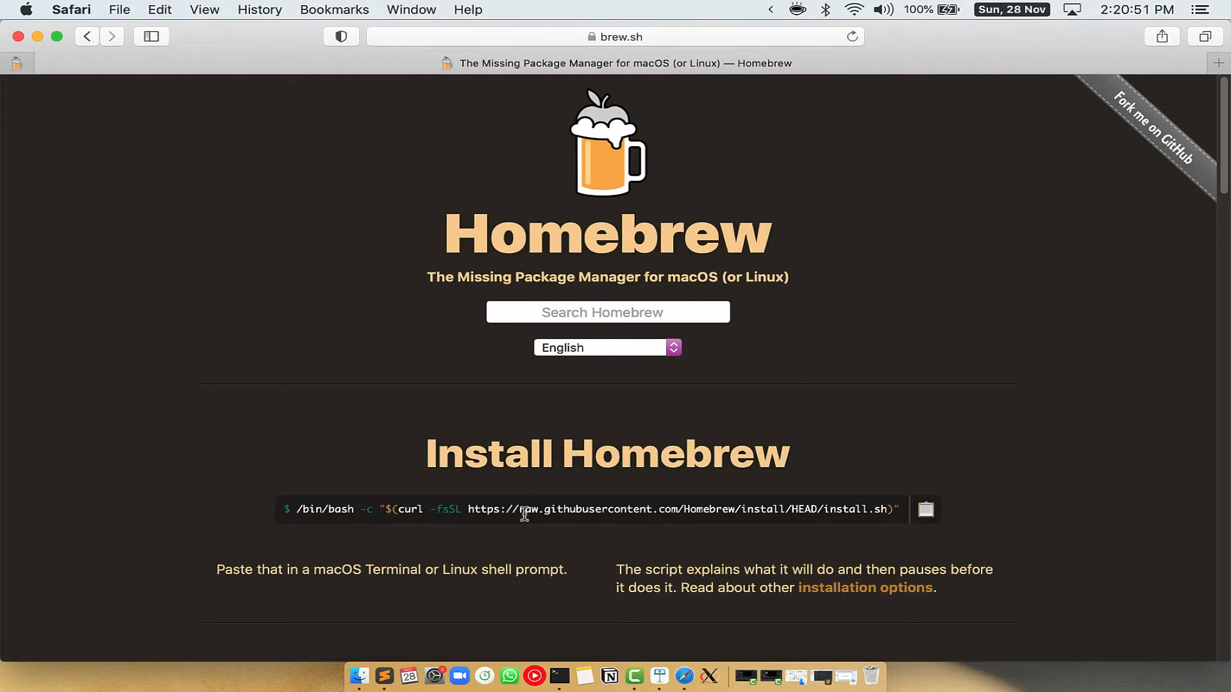
{"action": "double_click", "coordinate": [483, 454]}
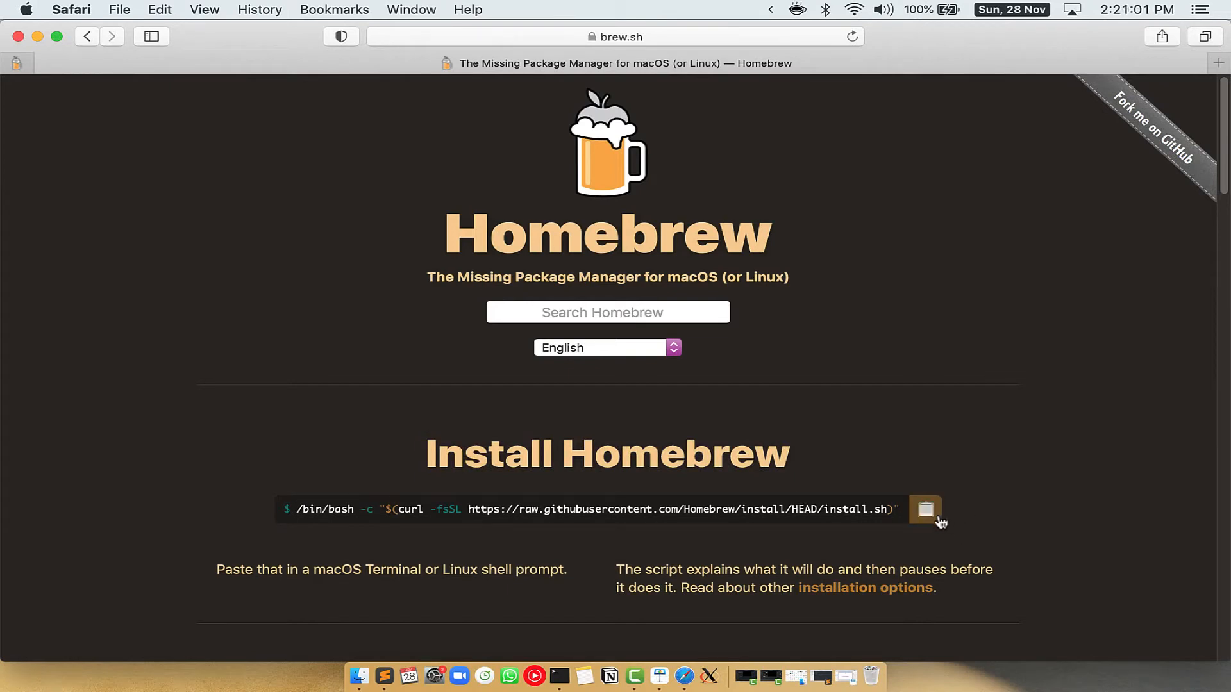
- Paste and run the Homebrew install script, then submit the administrator password
{"action": "right_click", "coordinate": [354, 270]}
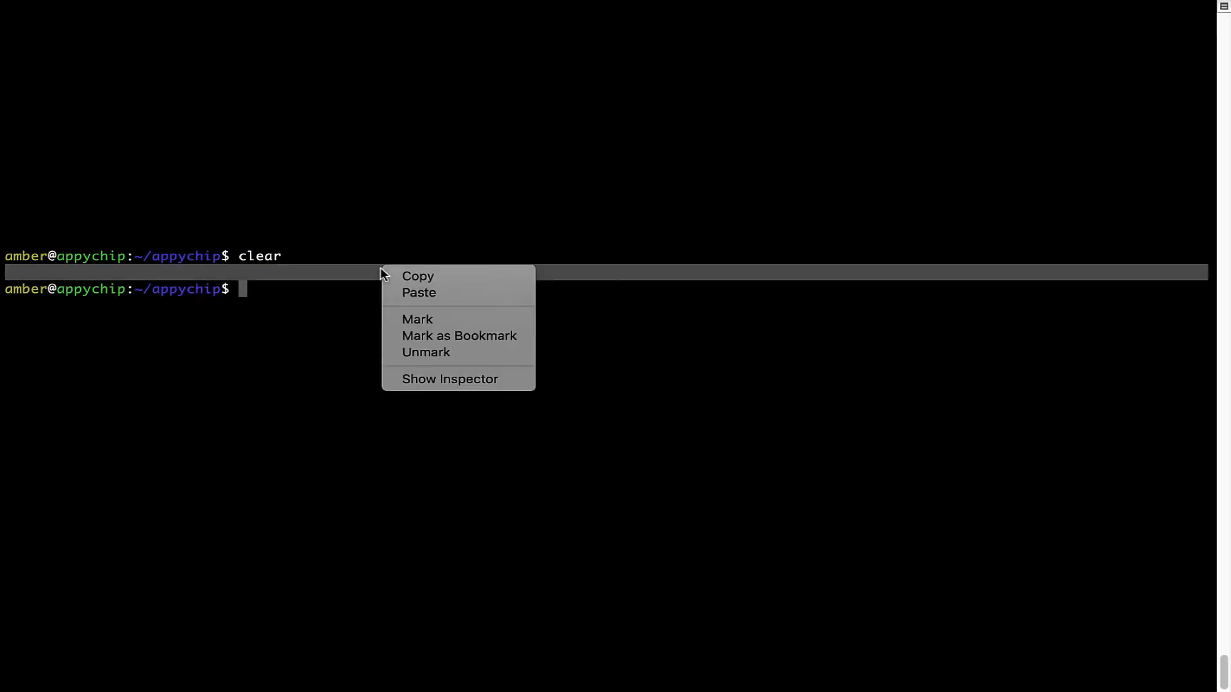
{"action": "left_click", "coordinate": [419, 292]}
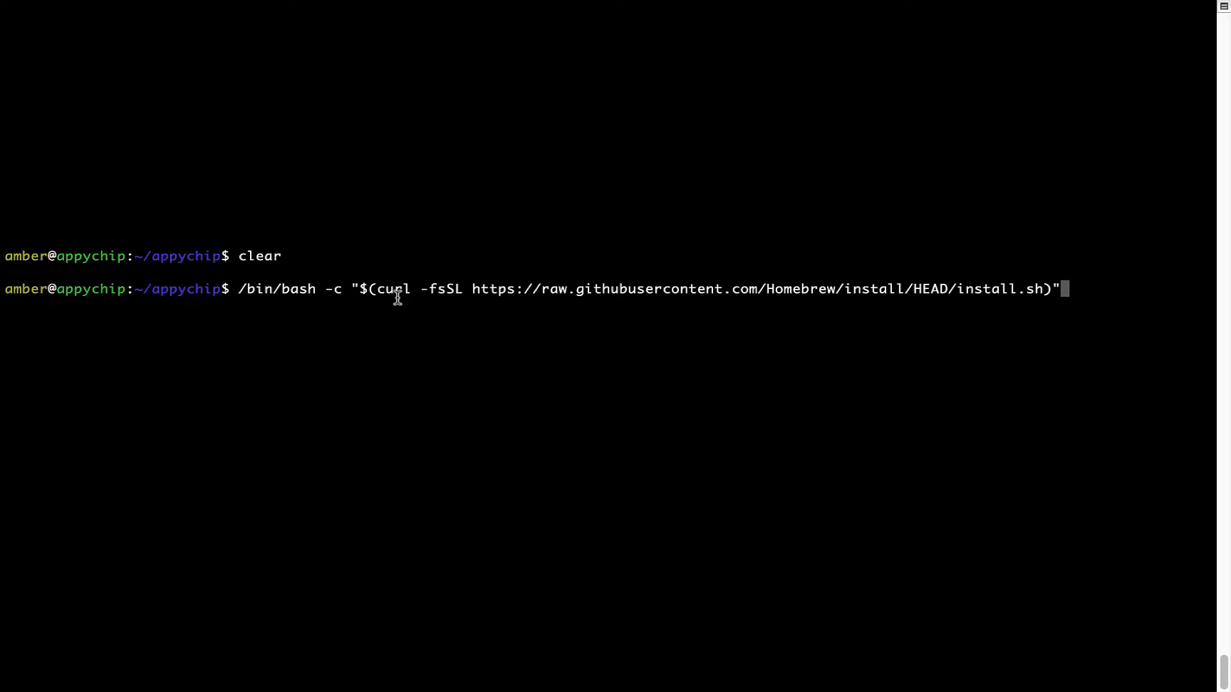
{"action": "key", "text": "Return"}
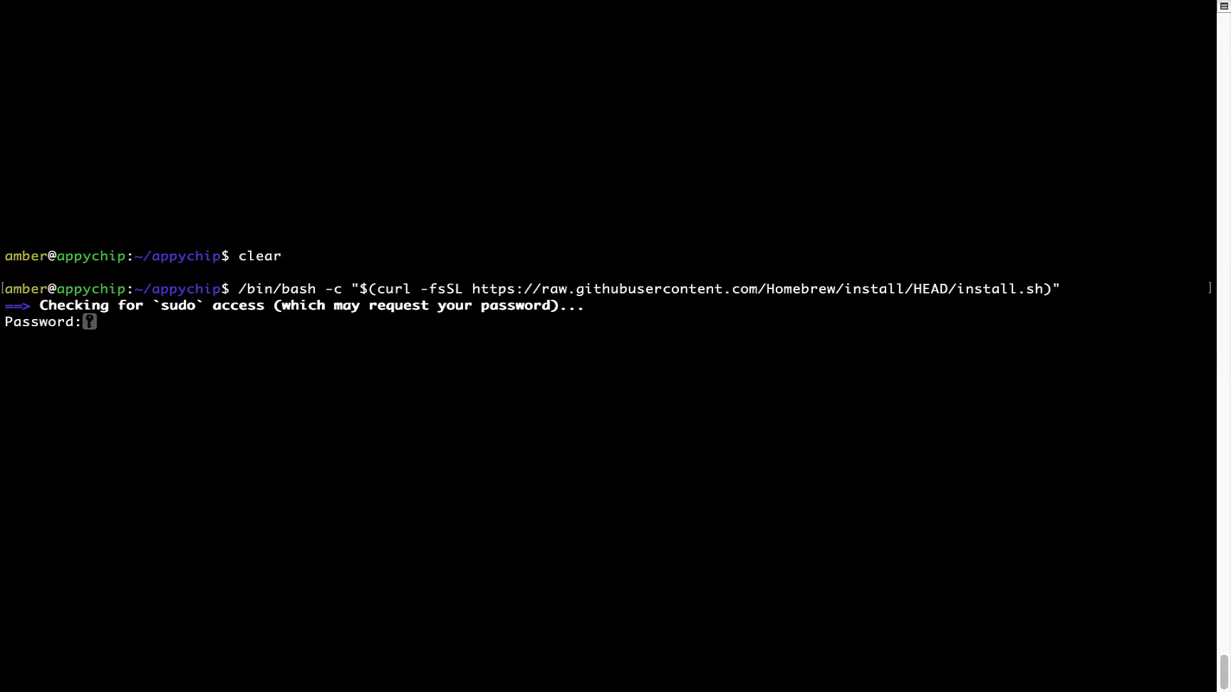
{"action": "key", "text": "Return"}
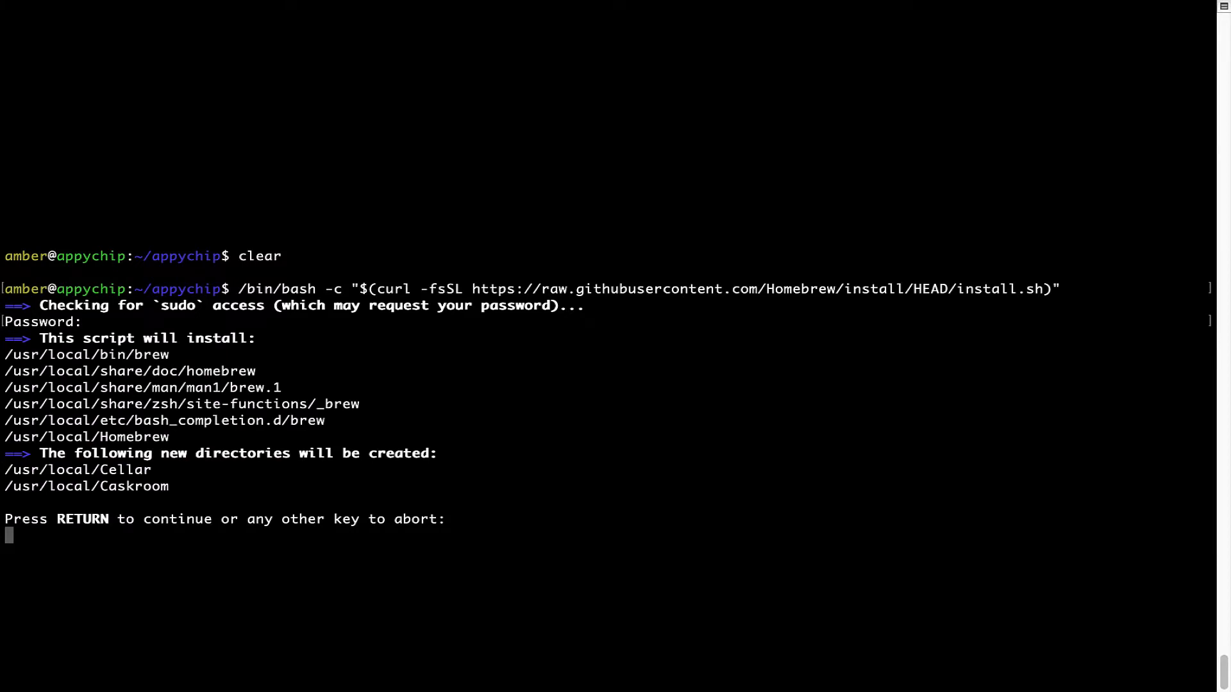
{"action": "mouse_move", "coordinate": [29, 541]}
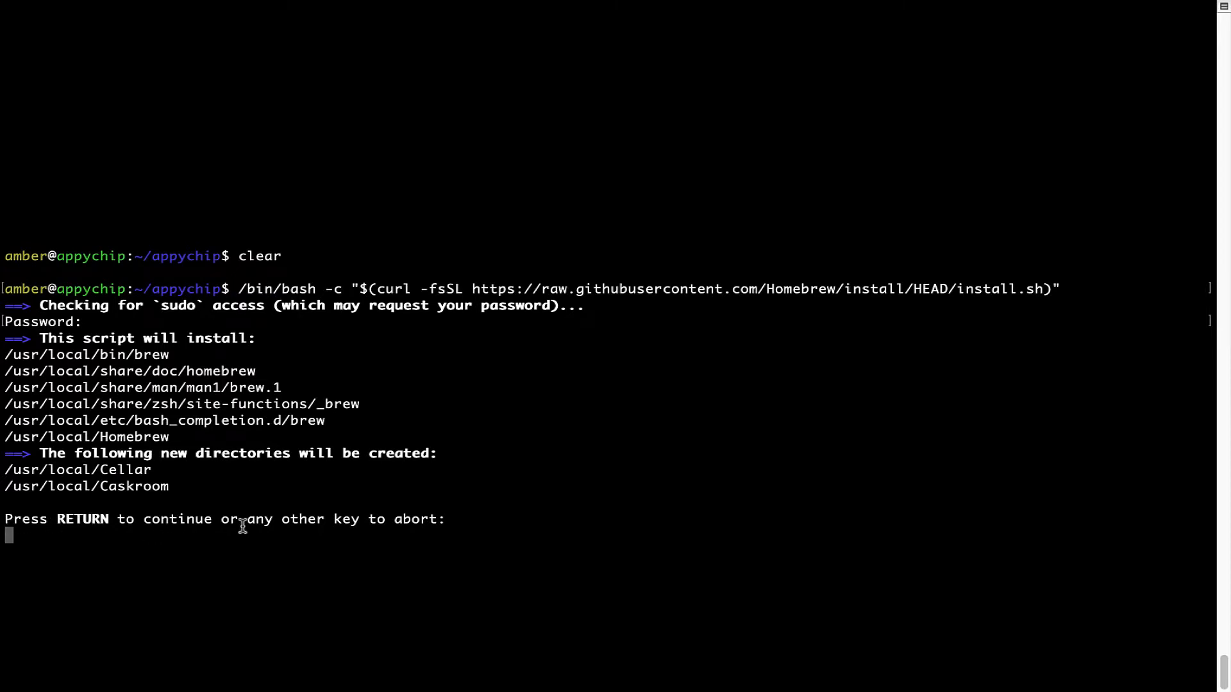
- Continue the installer and highlight the 'Installation successful!' message
{"action": "key", "text": "Return"}
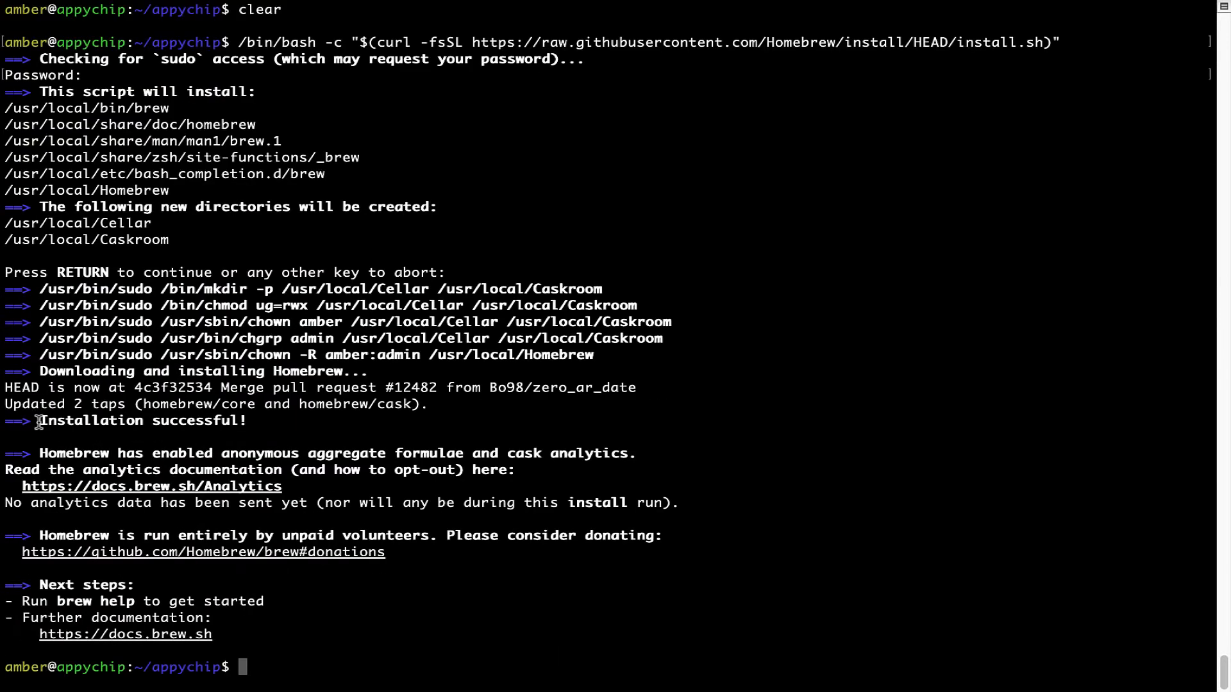
{"action": "double_click", "coordinate": [141, 421]}
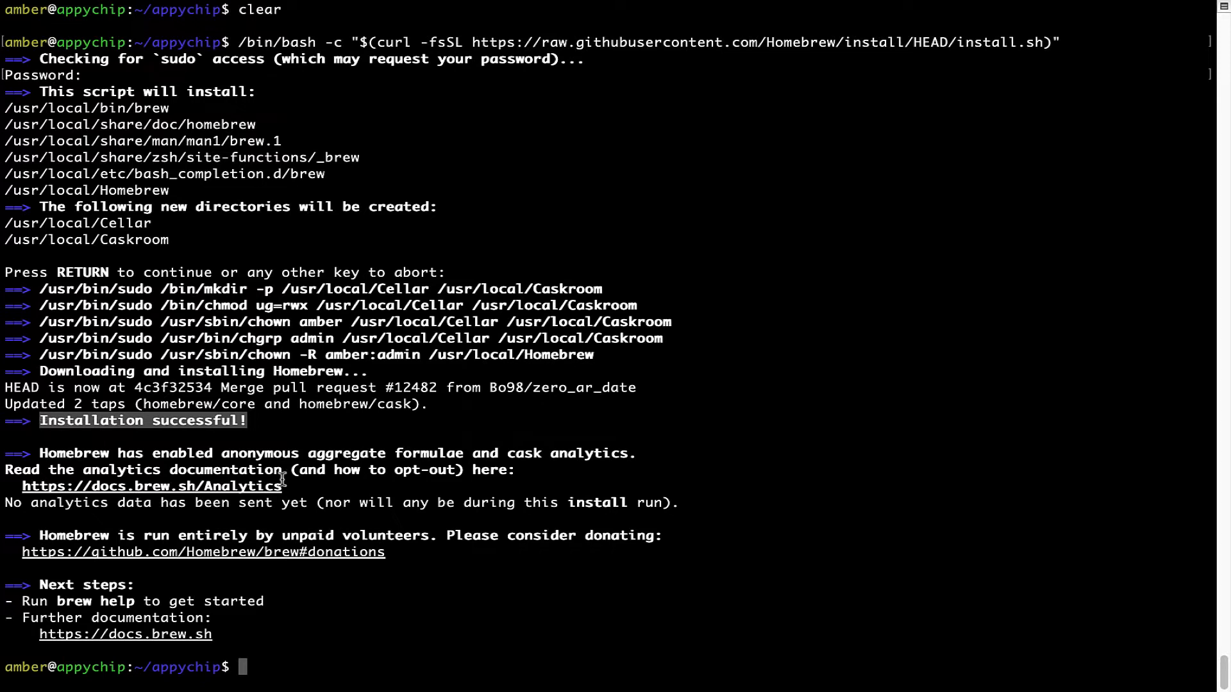
{"action": "mouse_move", "coordinate": [489, 424]}
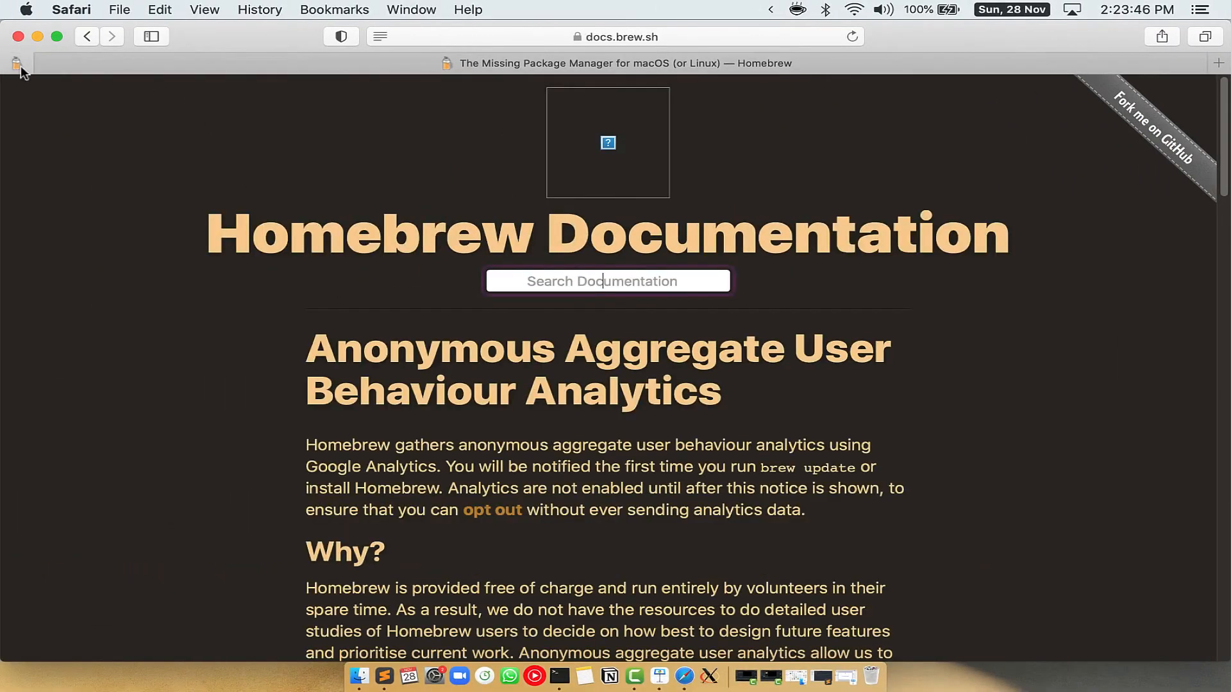
- After scrolling the analytics docs, run 'brew analytics off'
{"action": "scroll", "scroll_direction": "down", "scroll_amount": 3}
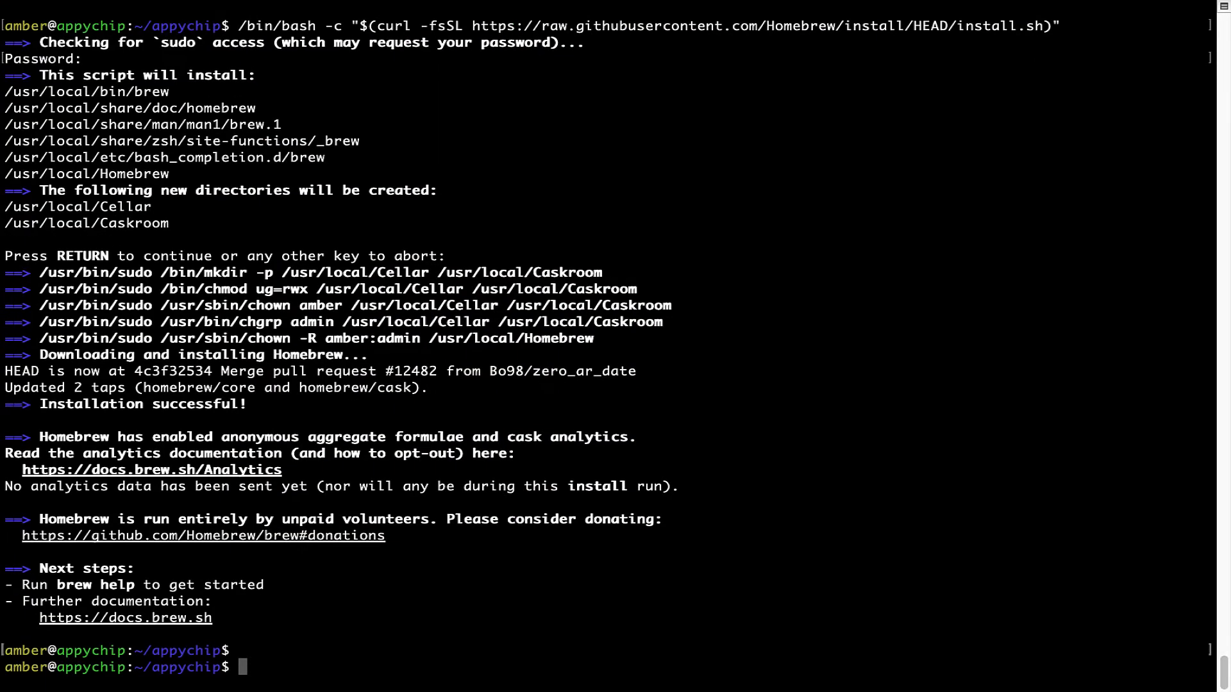
{"action": "type", "text": "brew anal"}
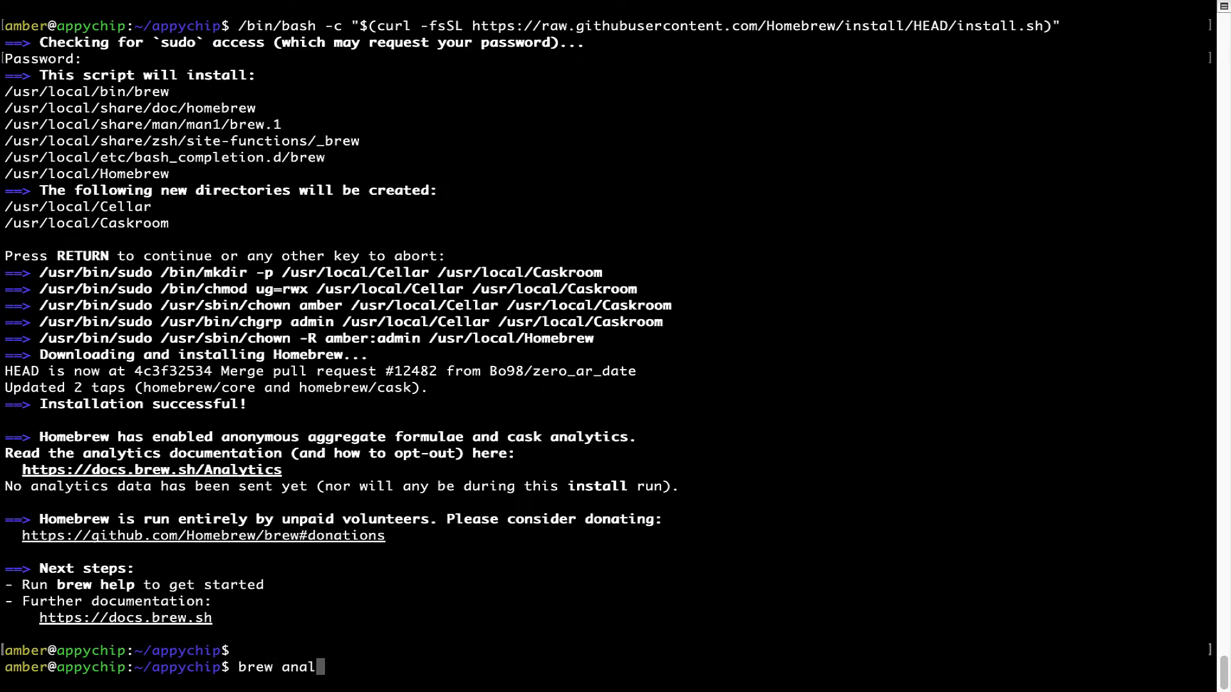
{"action": "type", "text": "ytics off"}
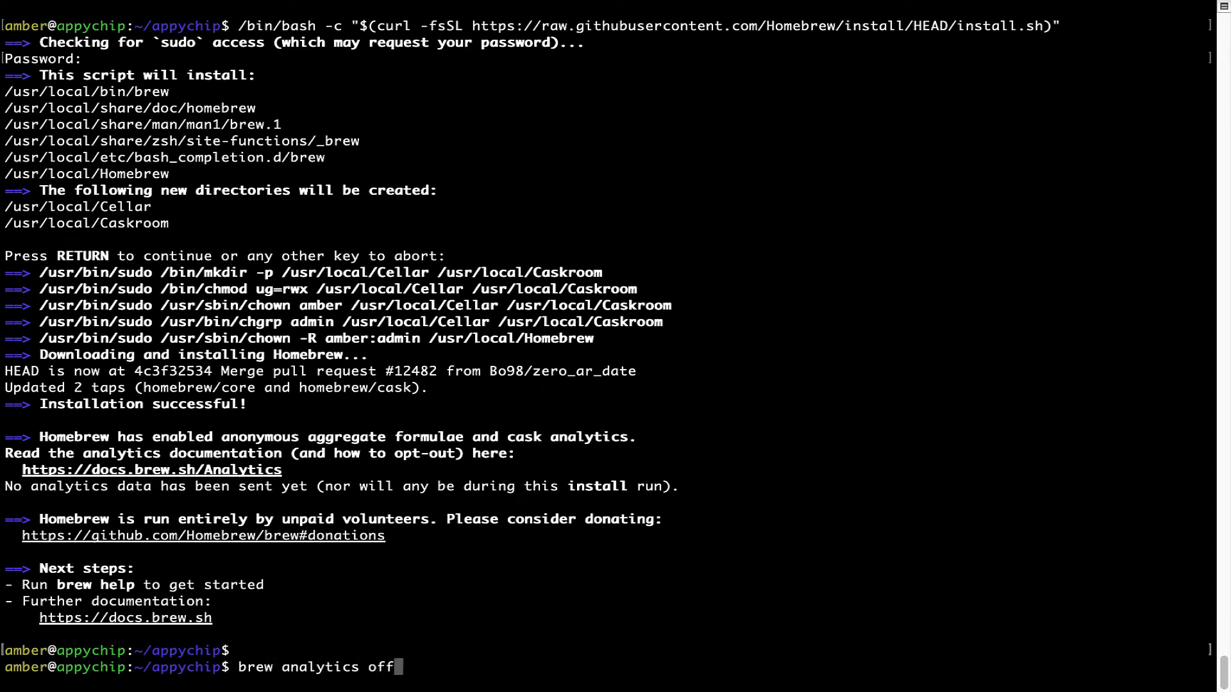
{"action": "key", "text": "Return"}
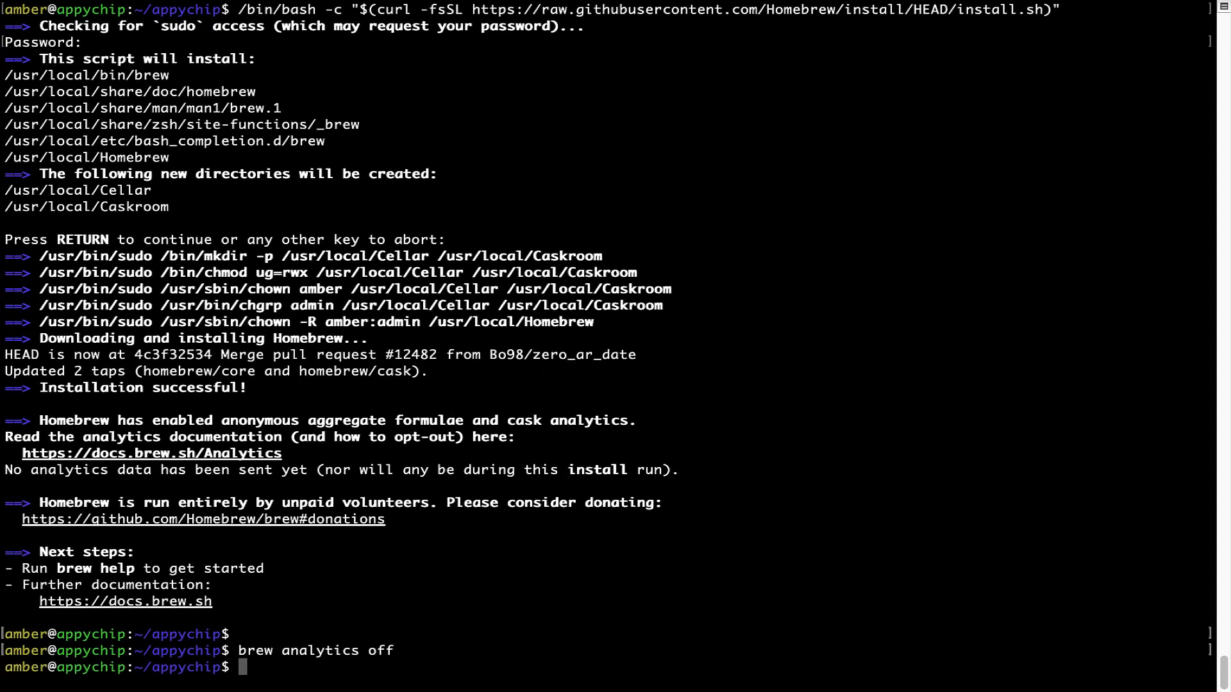
{"action": "mouse_move", "coordinate": [259, 650]}
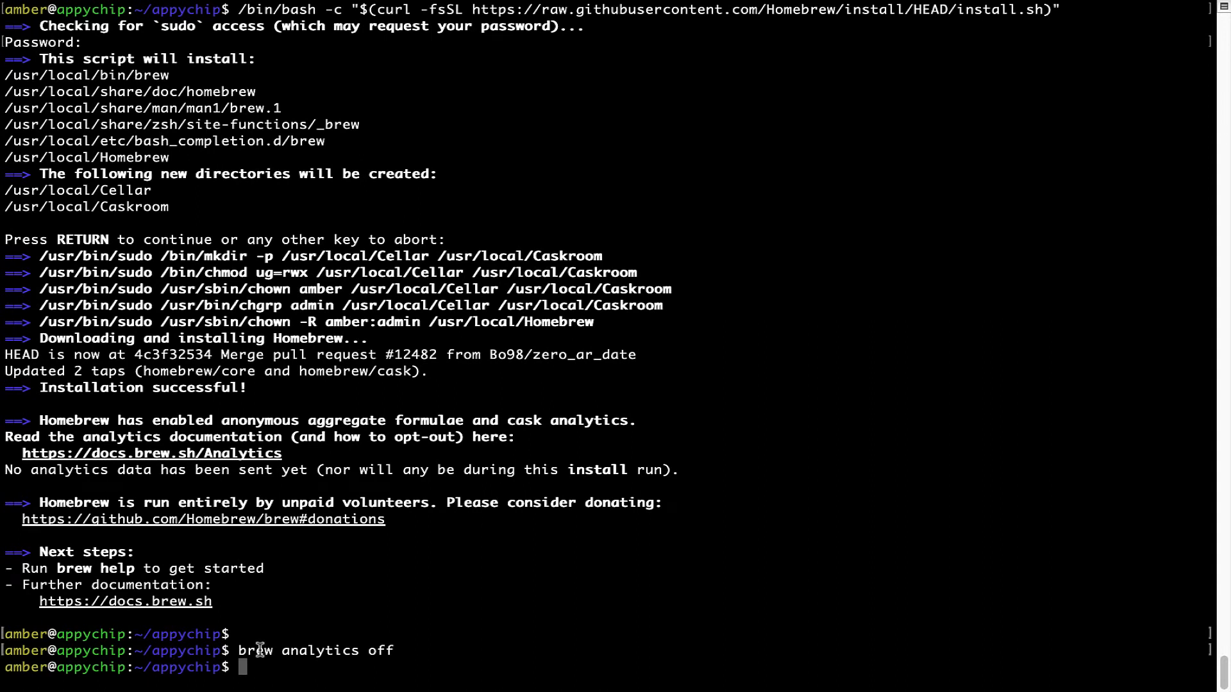
{"action": "mouse_move", "coordinate": [385, 601]}
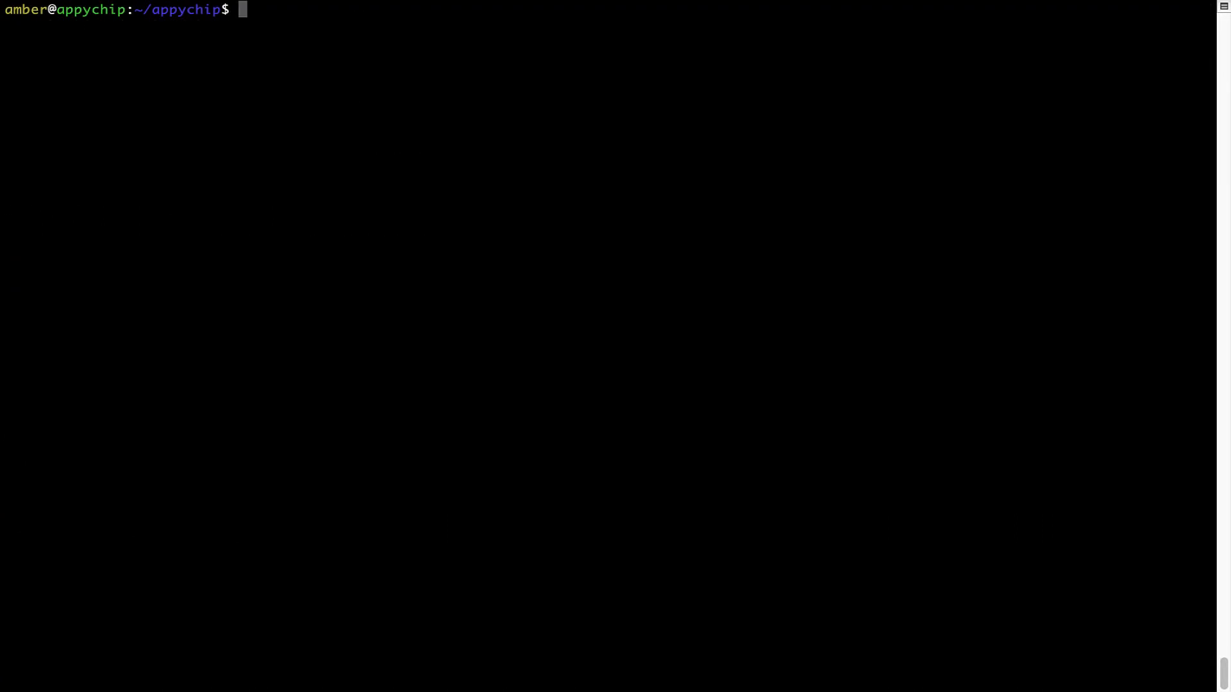
- Run 'brew update', which reports Homebrew already up-to-date
{"action": "type", "text": "bre"}
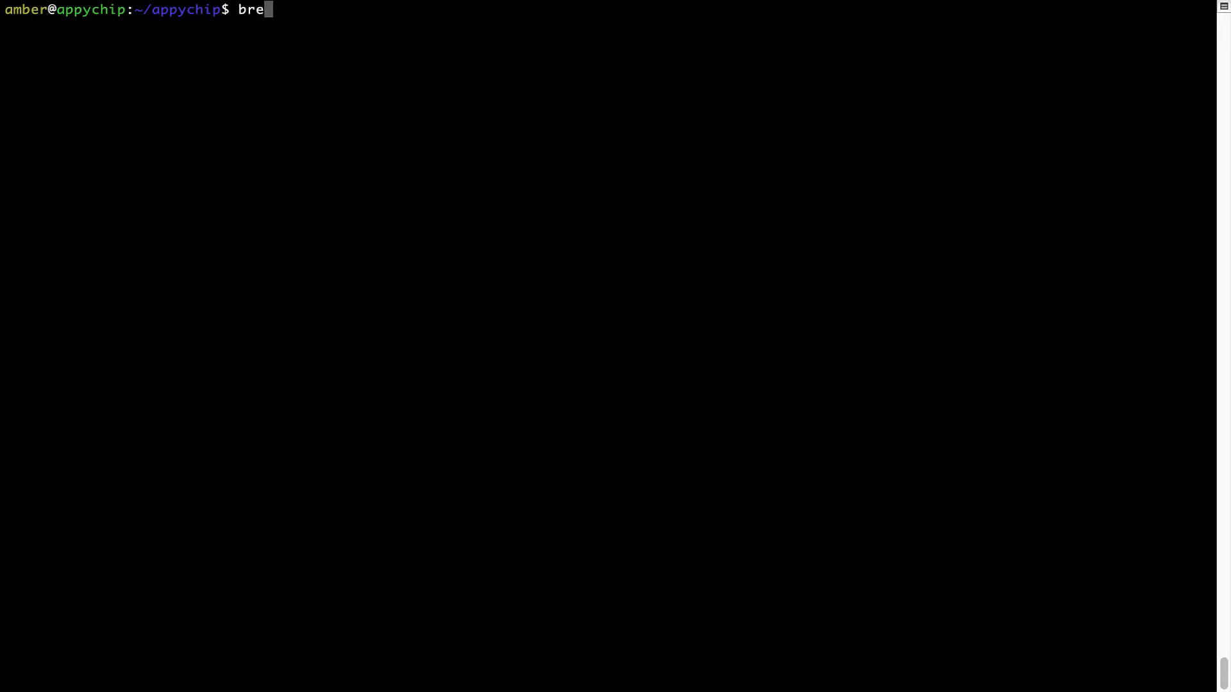
{"action": "type", "text": "w update"}
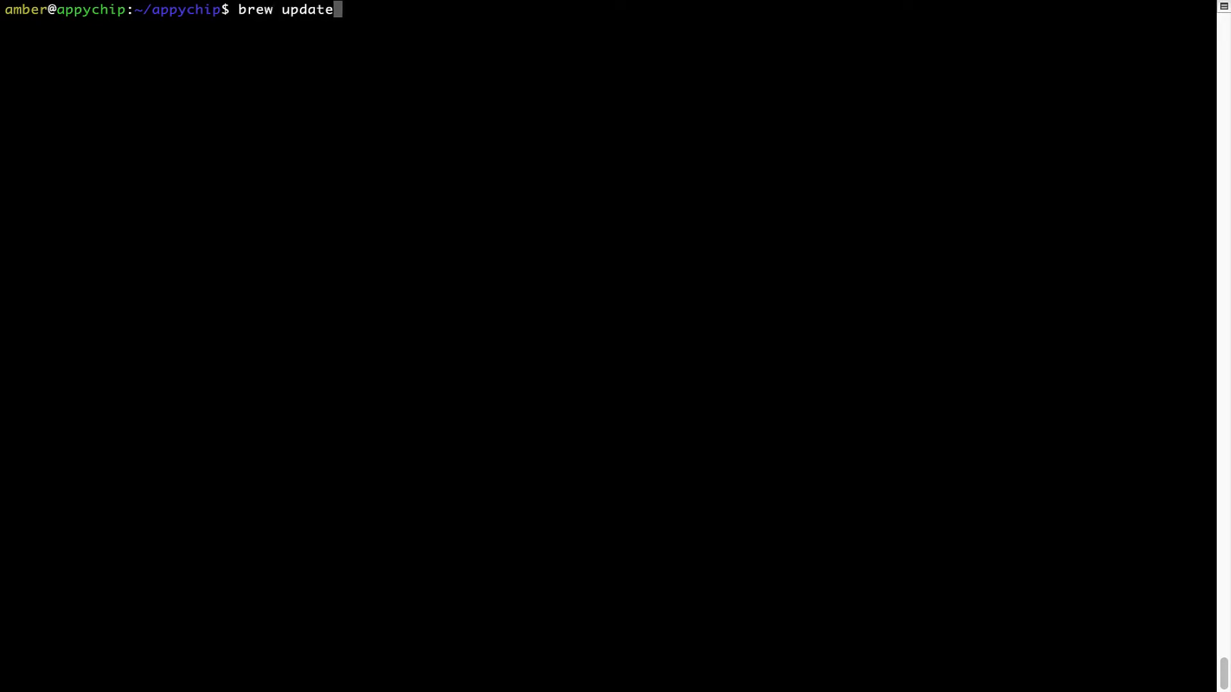
{"action": "key", "text": "Return"}
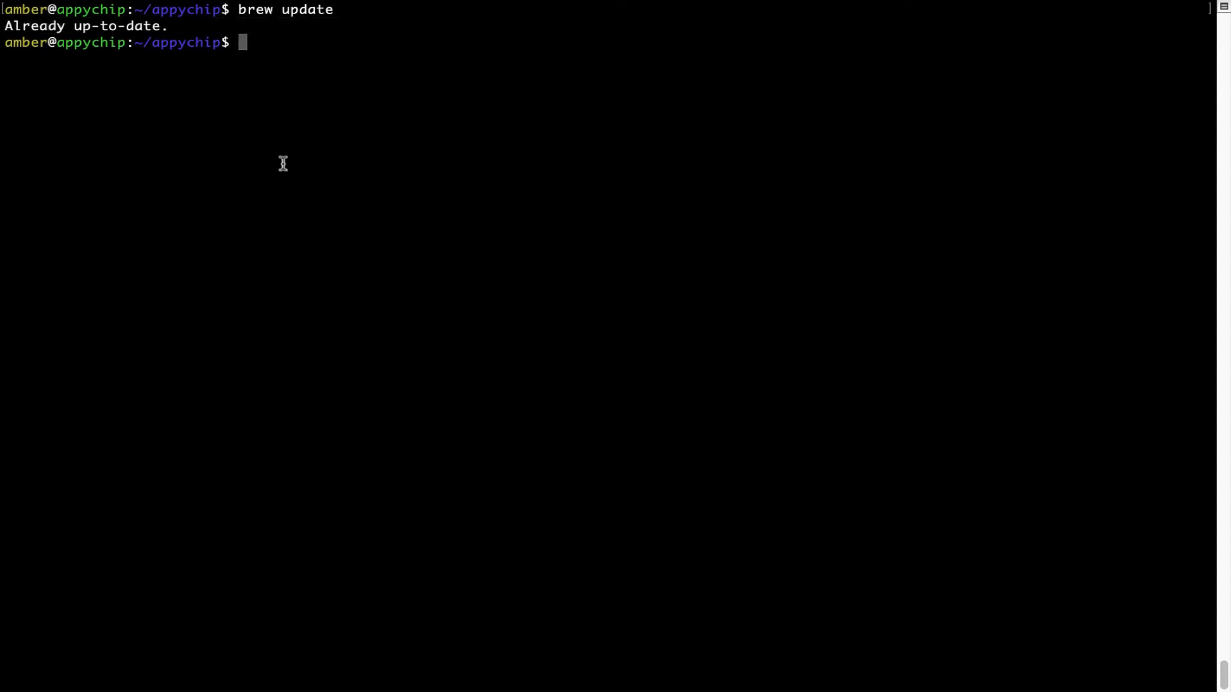
{"action": "mouse_move", "coordinate": [332, 126]}
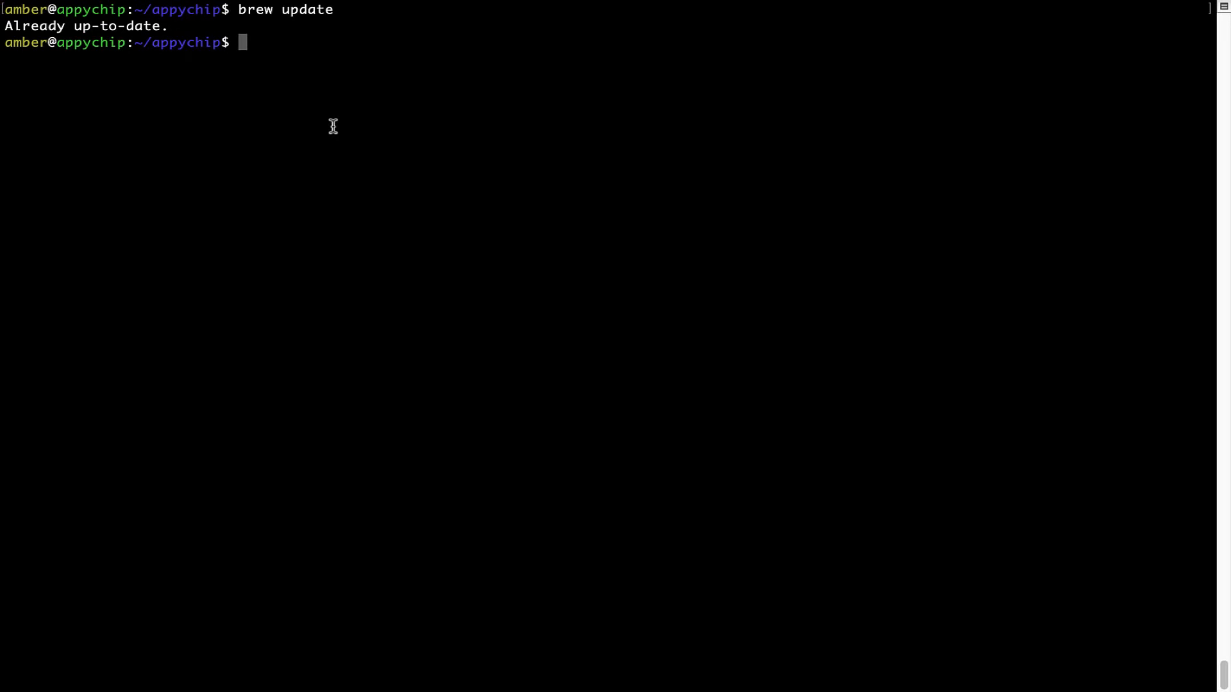
- Type 'brew install clang-format@8' at the fresh prompt
{"action": "type", "text": "brew install clan"}
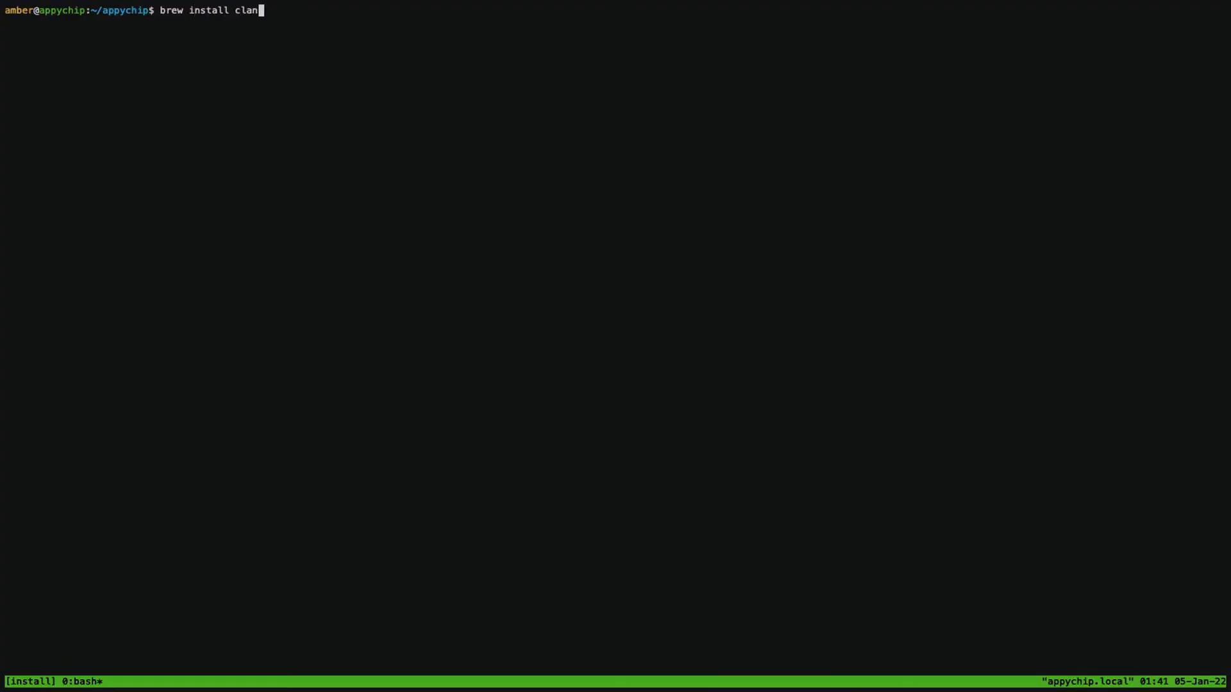
{"action": "type", "text": "g-format@8"}
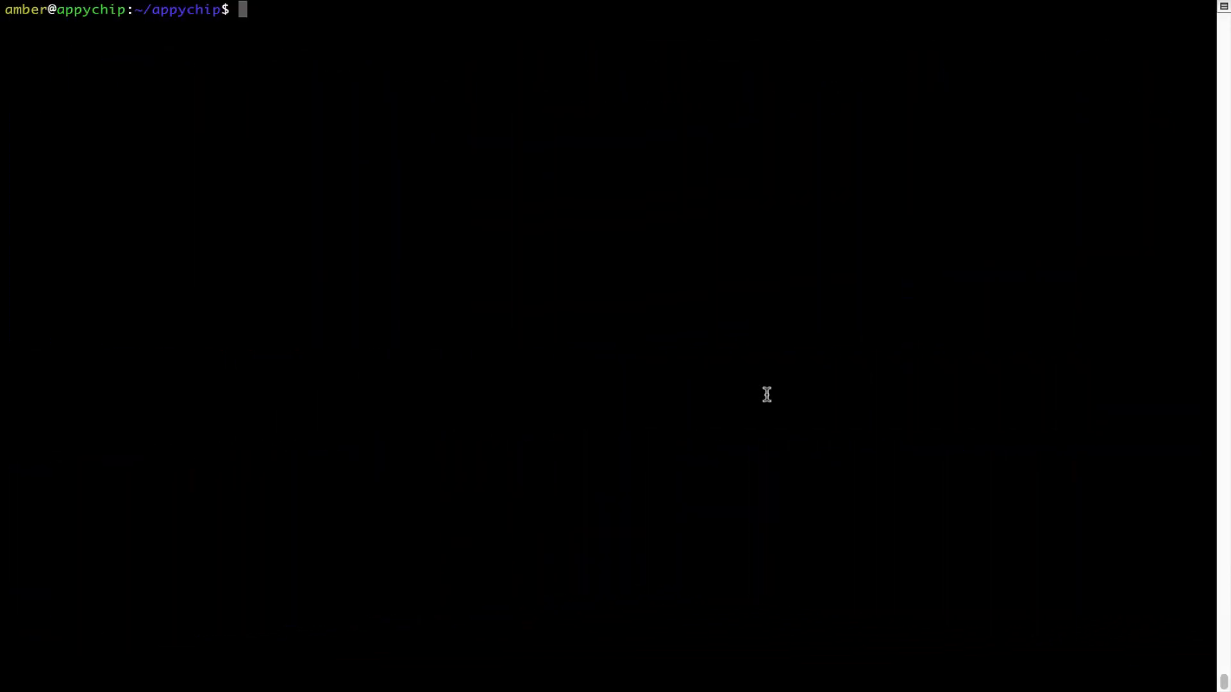
- Run 'brew reinstall hello' to pour hello 2.10, then type clear
{"action": "type", "text": "brew reins"}
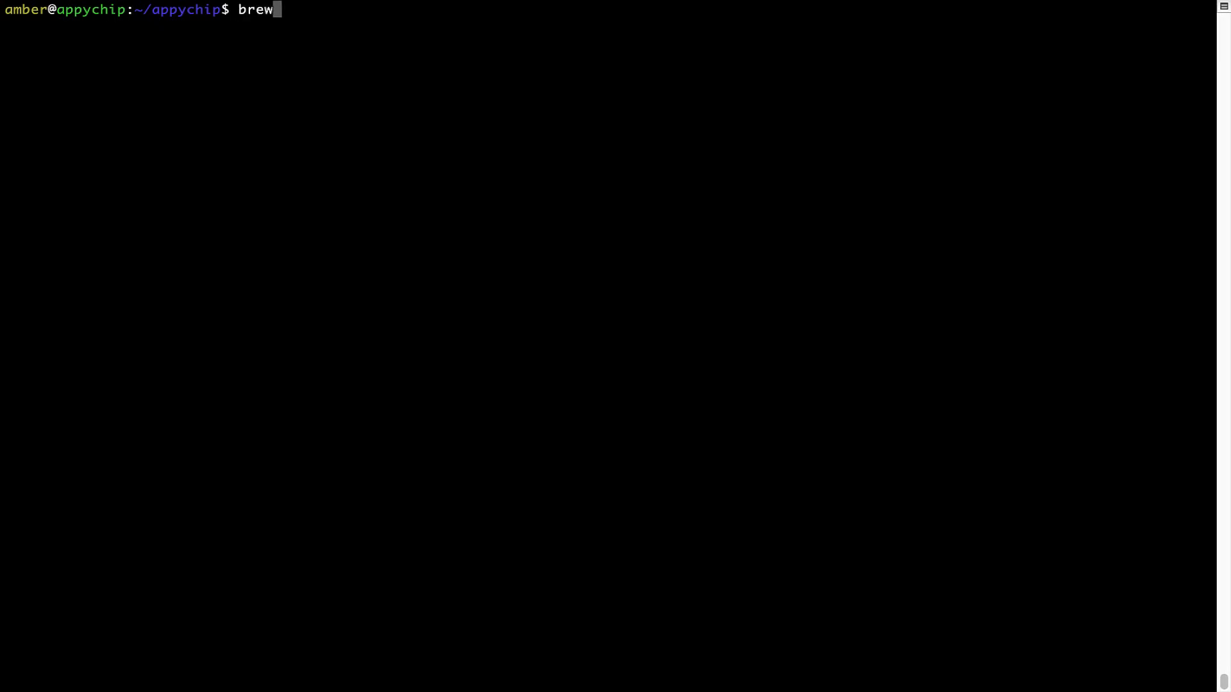
{"action": "type", "text": "reinstall"}
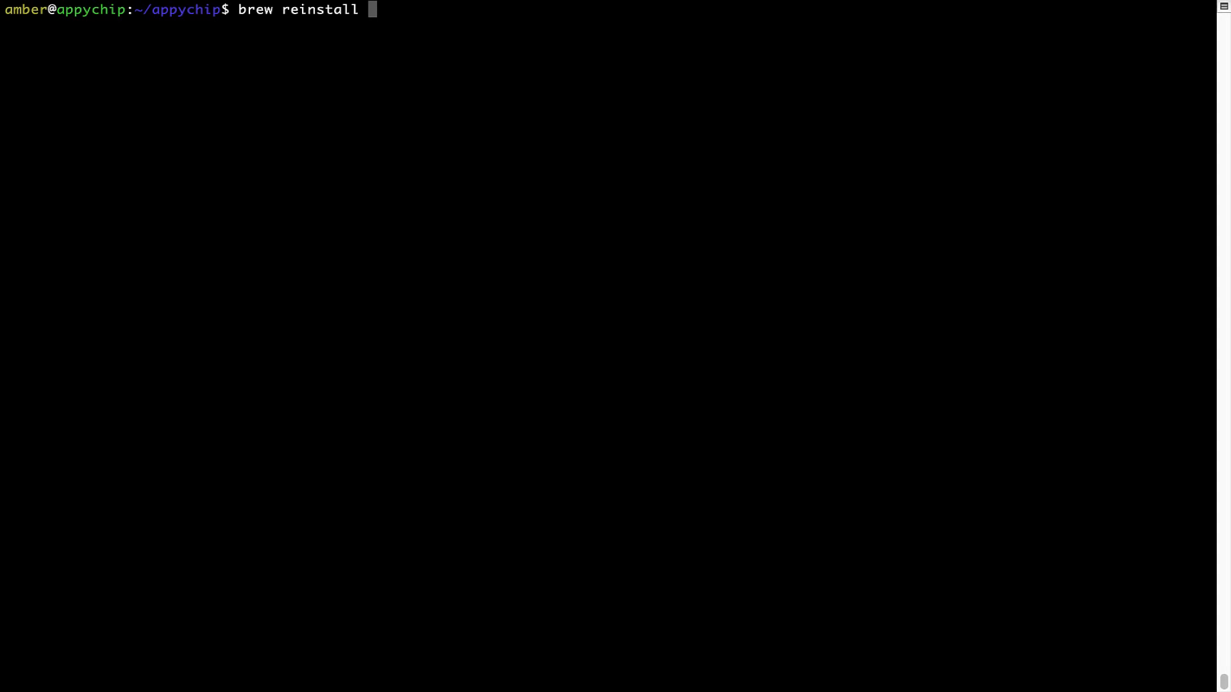
{"action": "type", "text": "he"}
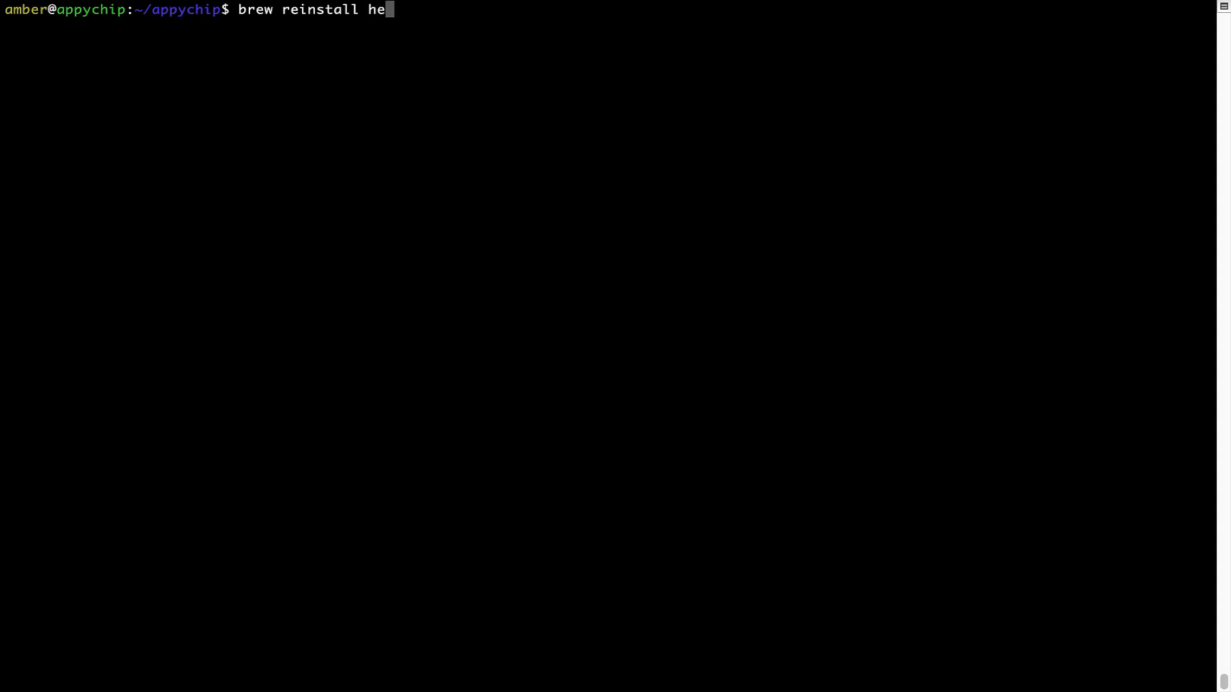
{"action": "type", "text": "llo"}
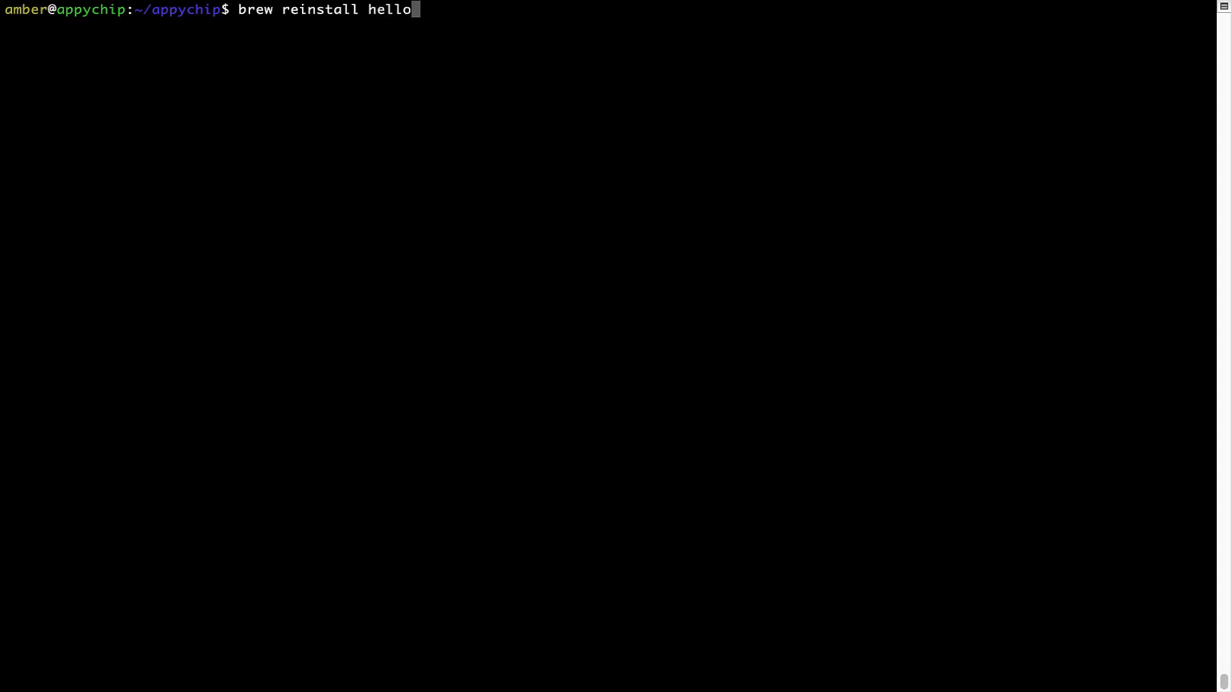
{"action": "key", "text": "Return"}
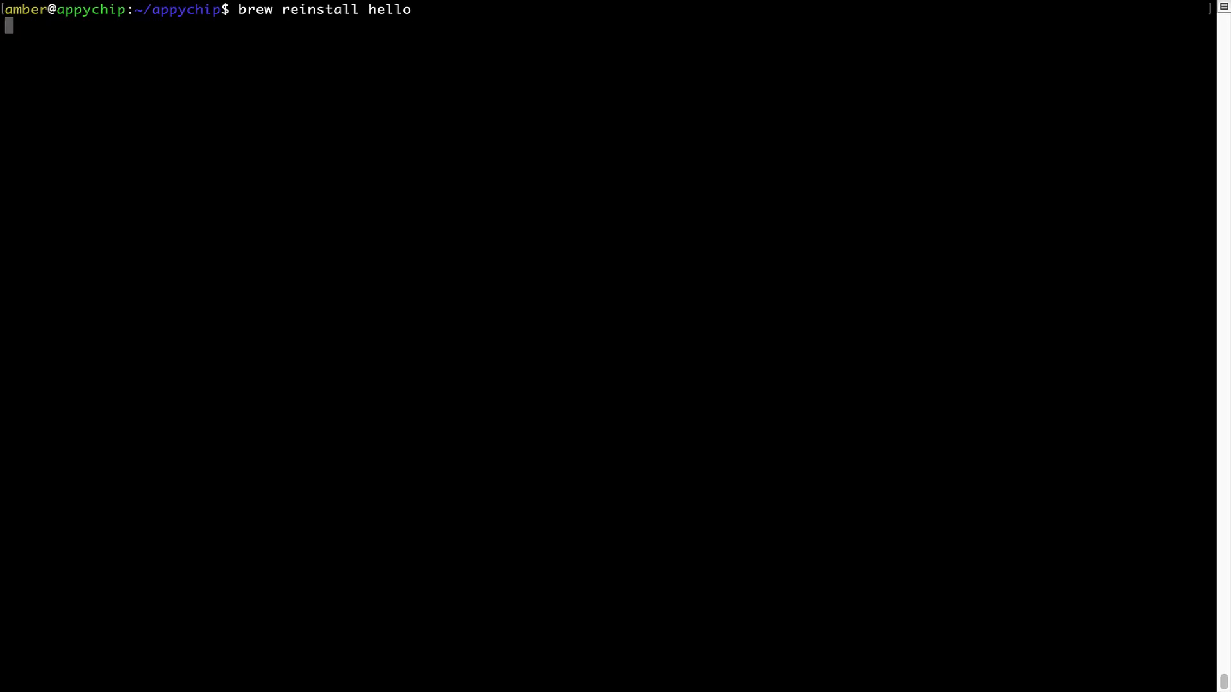
{"action": "key", "text": "Return"}
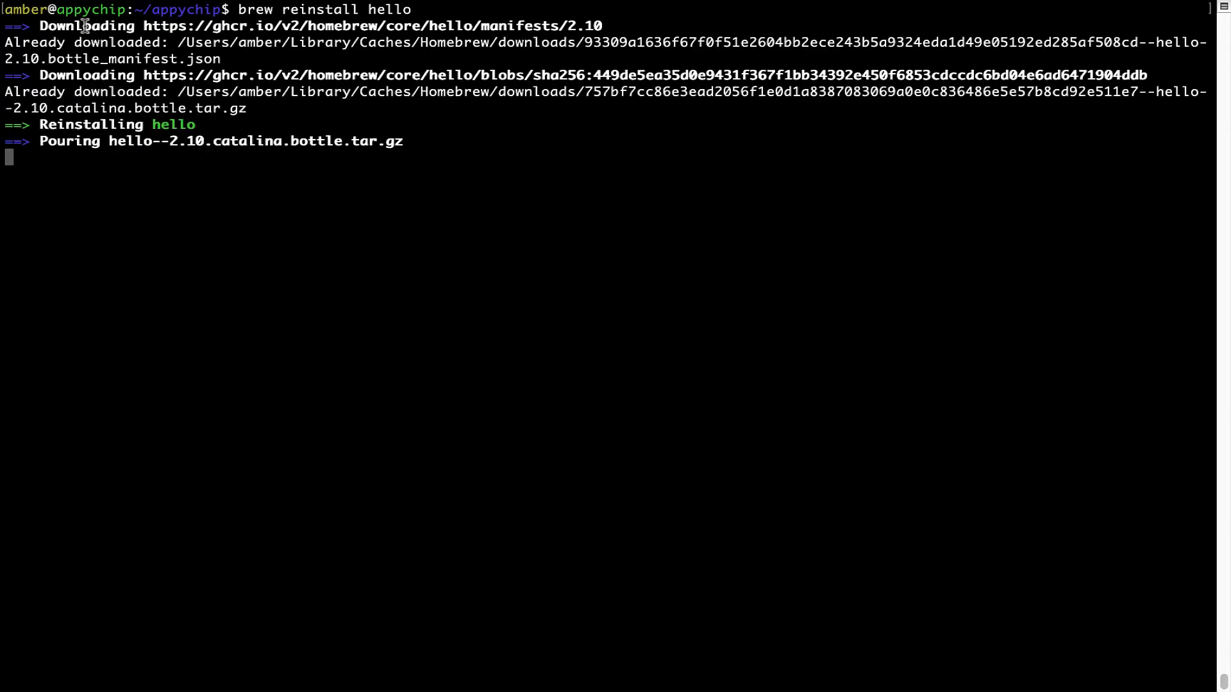
{"action": "mouse_move", "coordinate": [37, 124]}
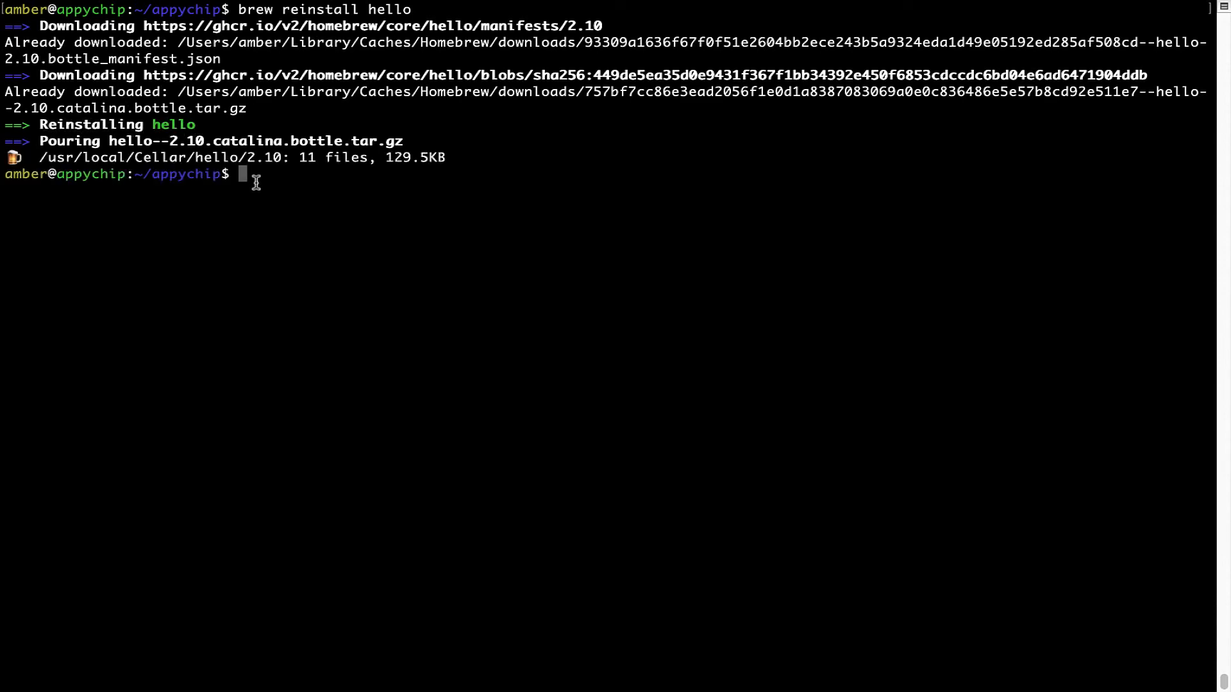
{"action": "type", "text": "clear"}
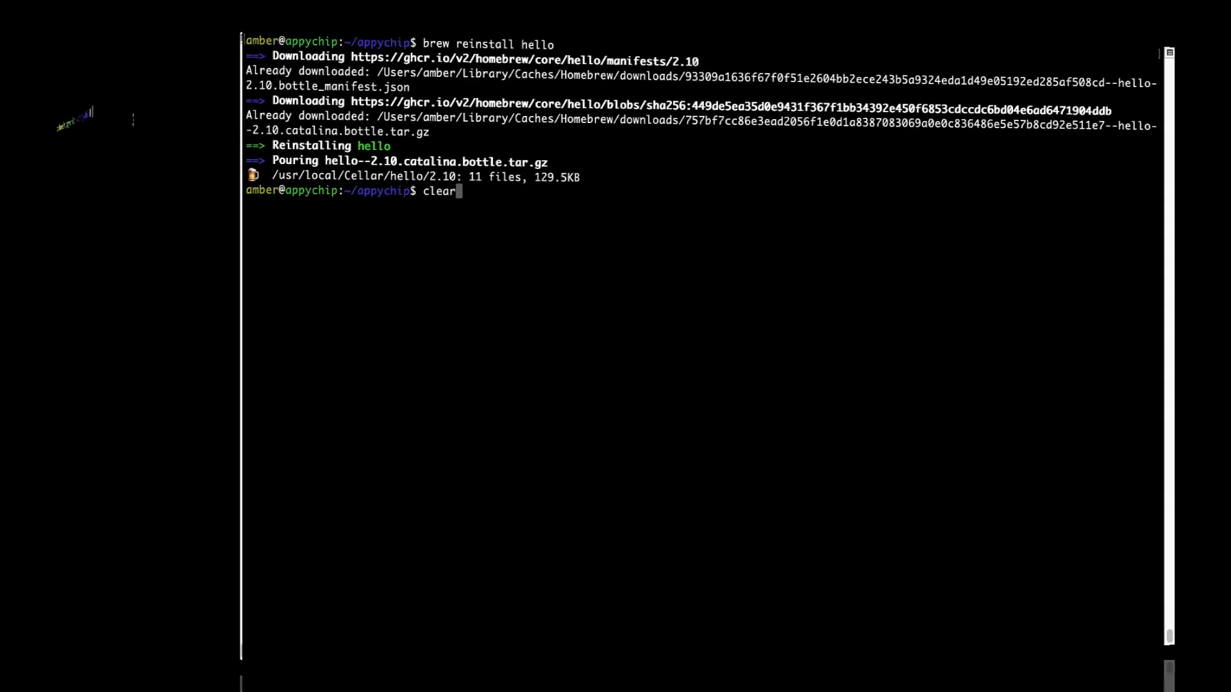
- Clear the screen and run 'brew uninstall hello'
{"action": "key", "text": "Return"}
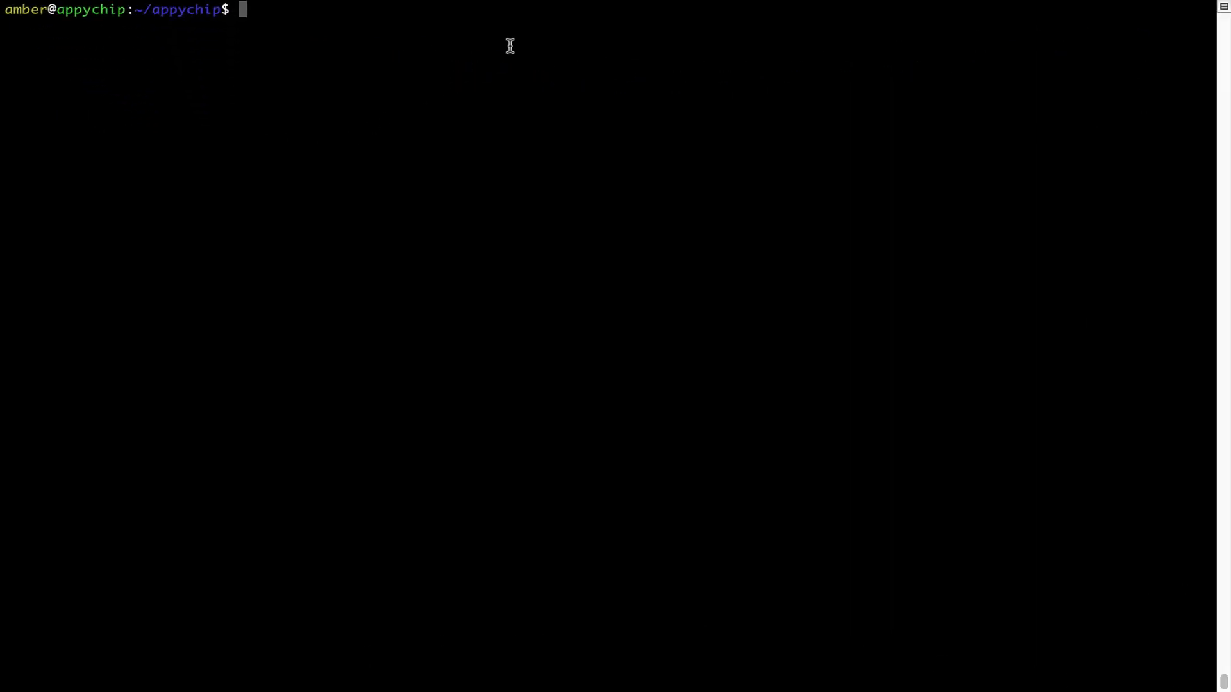
{"action": "type", "text": "brew un"}
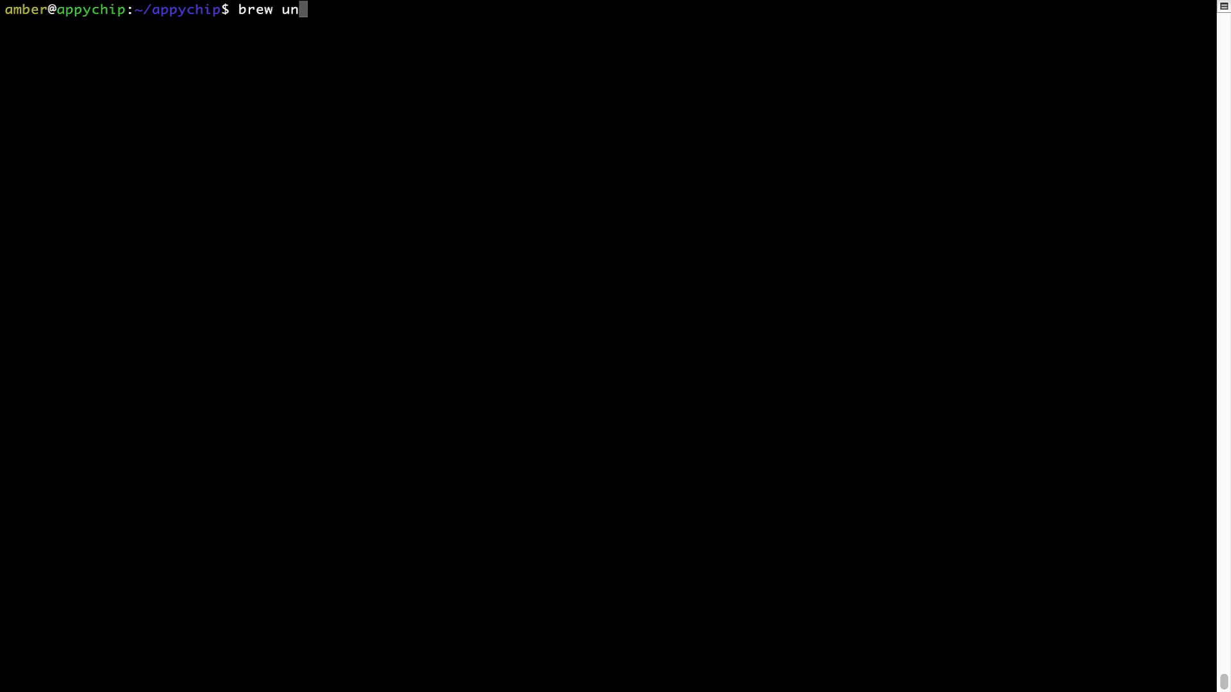
{"action": "type", "text": "install h"}
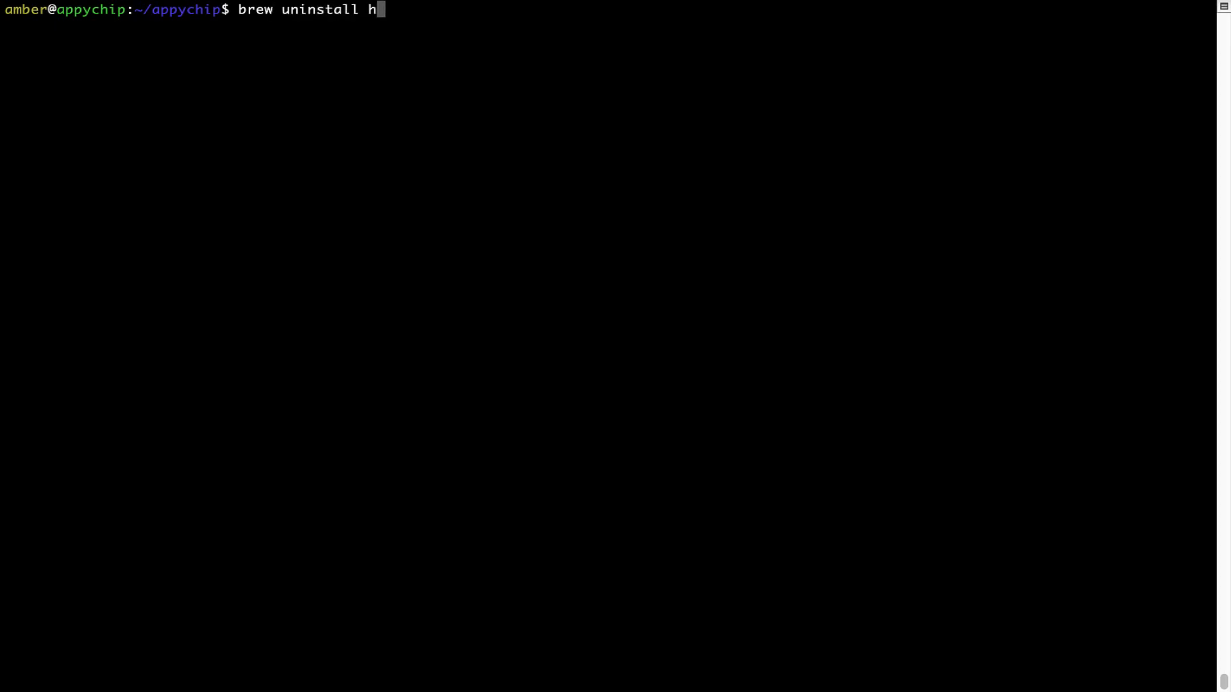
{"action": "type", "text": "ello"}
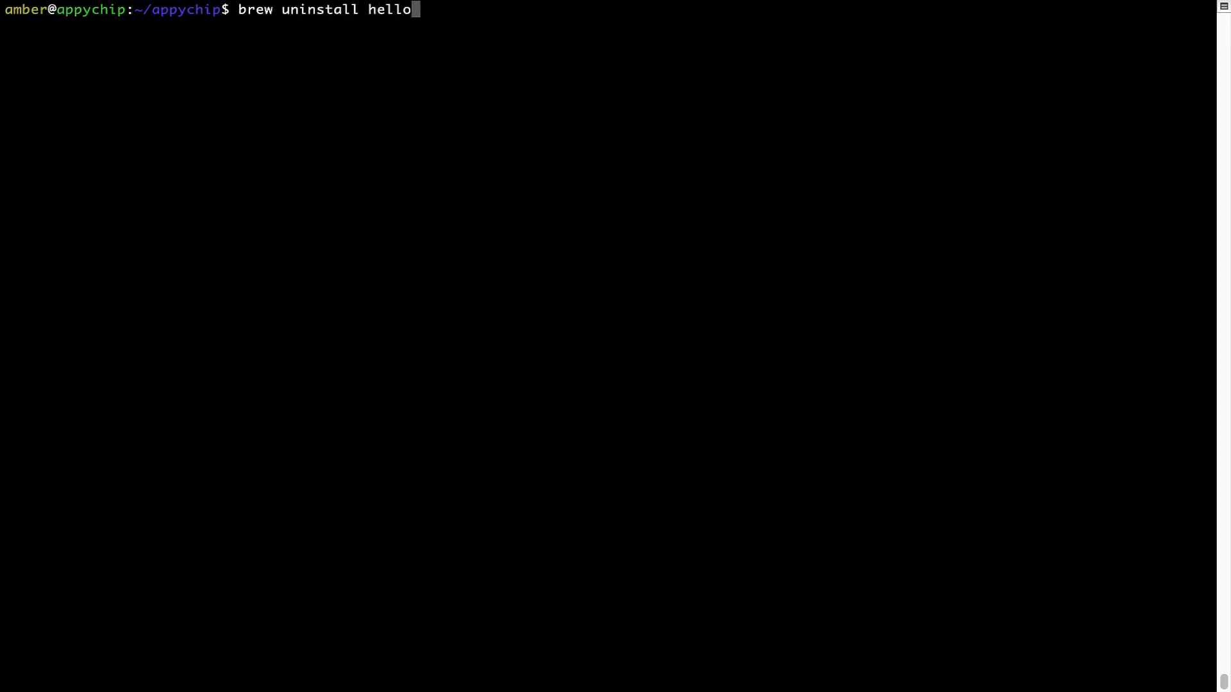
{"action": "key", "text": "Return"}
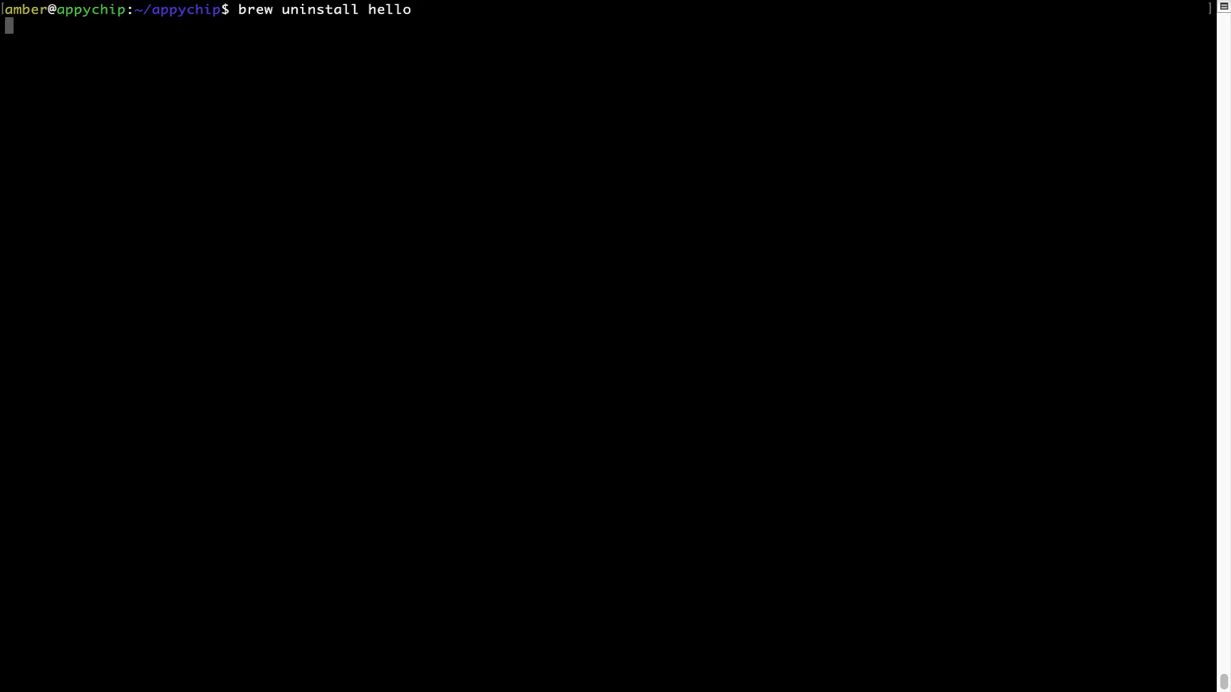
{"action": "key", "text": "Return"}
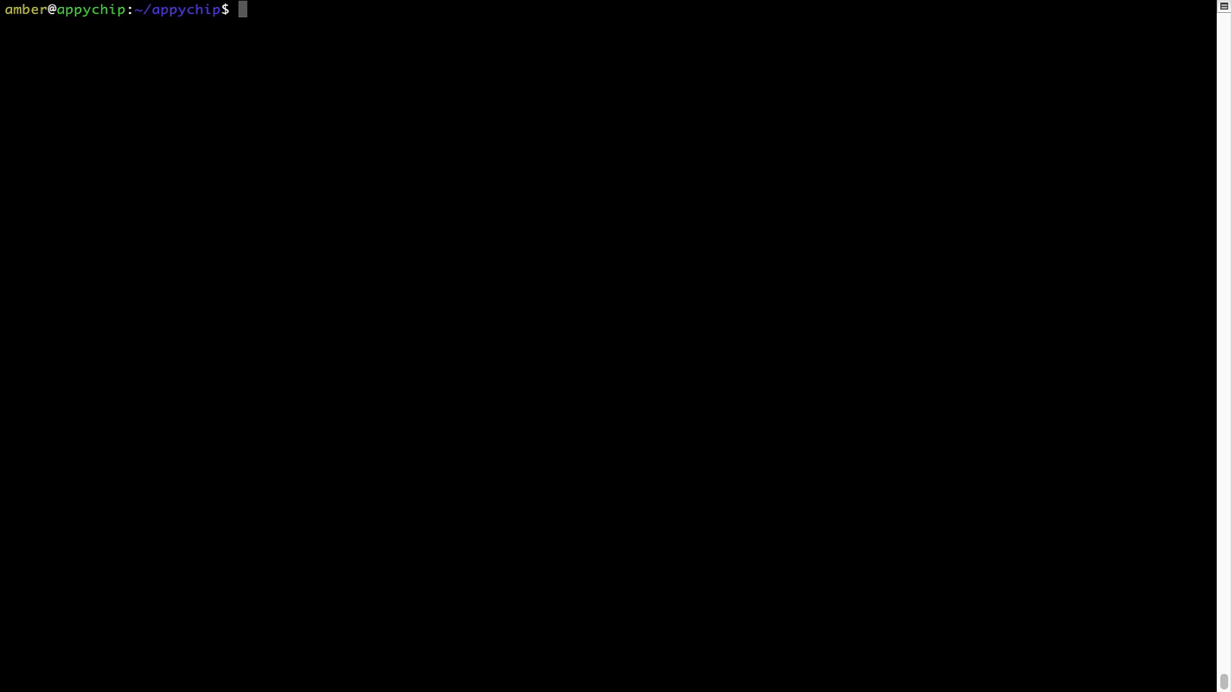
- Run 'brew cleanup', which returns to the prompt with no output
{"action": "type", "text": "brew c"}
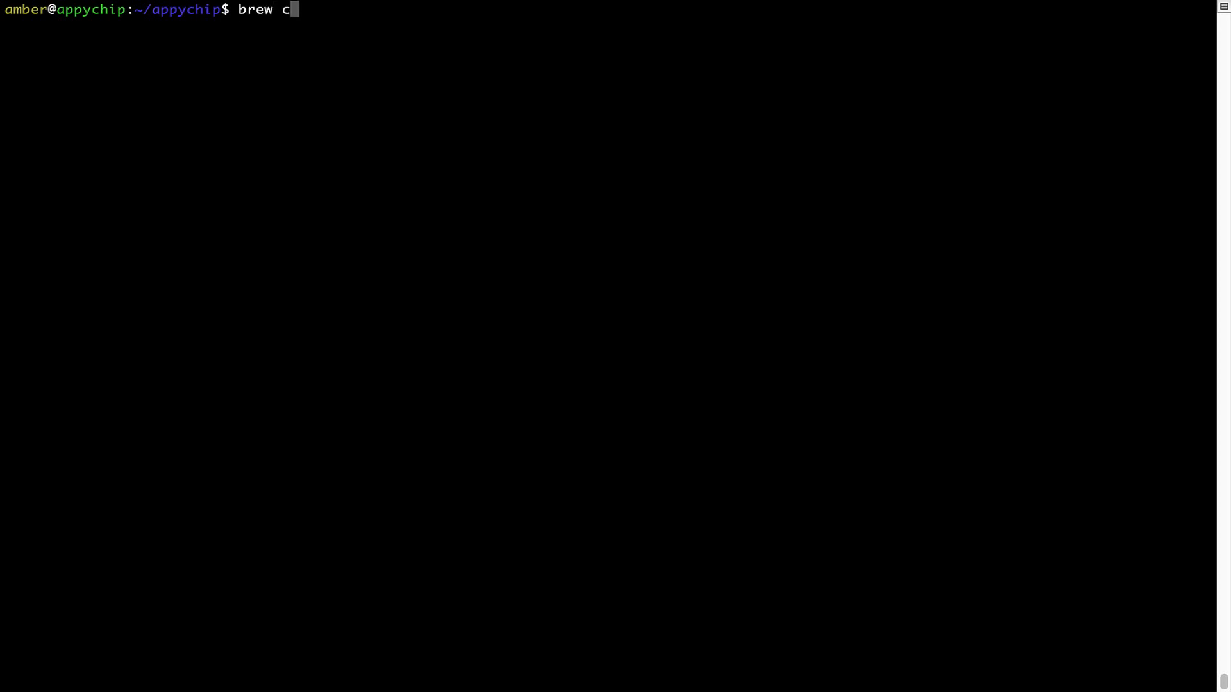
{"action": "type", "text": "leanup"}
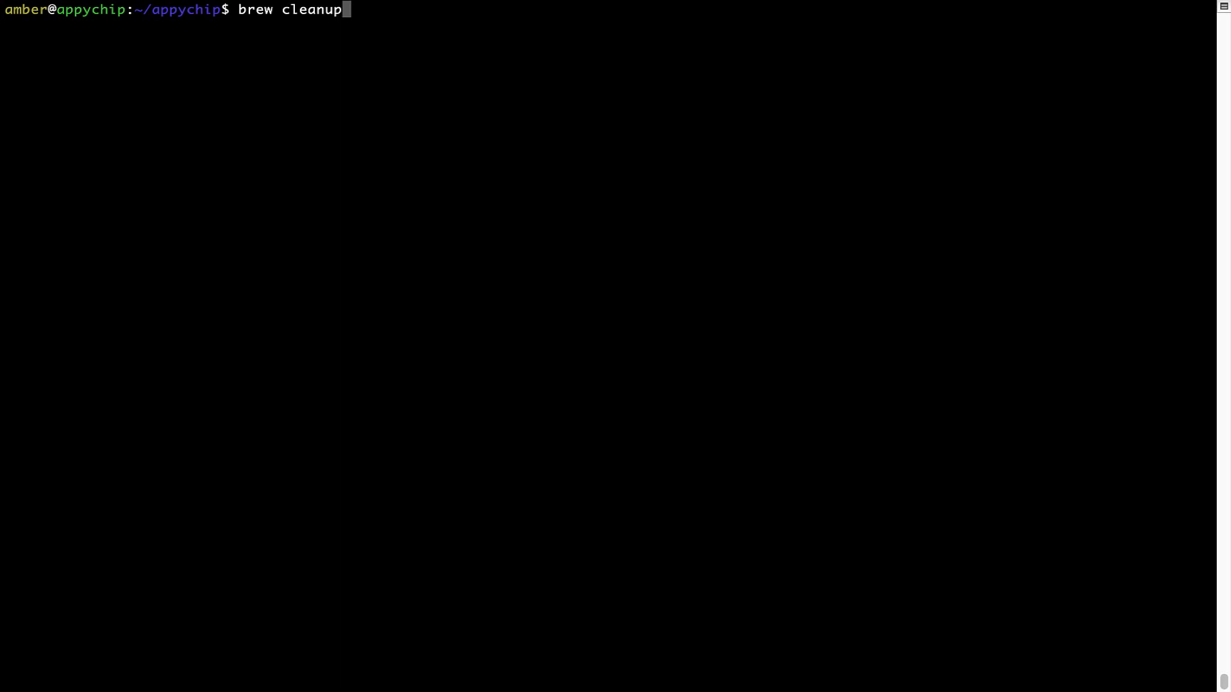
{"action": "key", "text": "Return"}
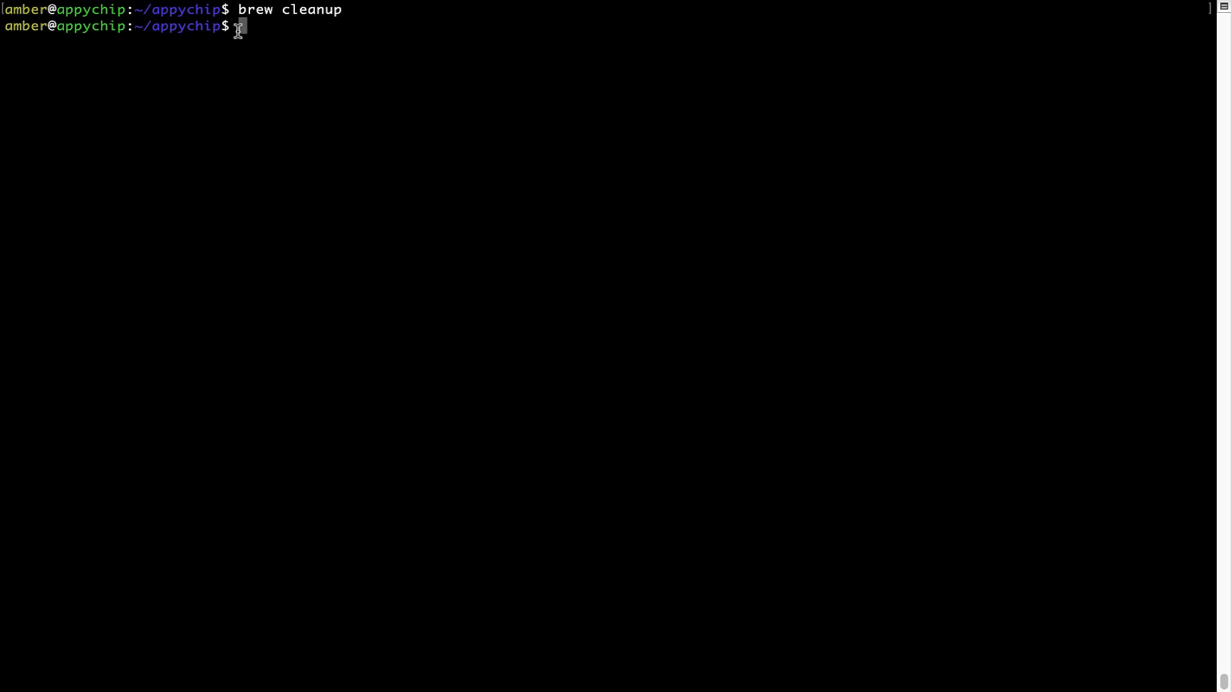
{"action": "mouse_move", "coordinate": [336, 21]}
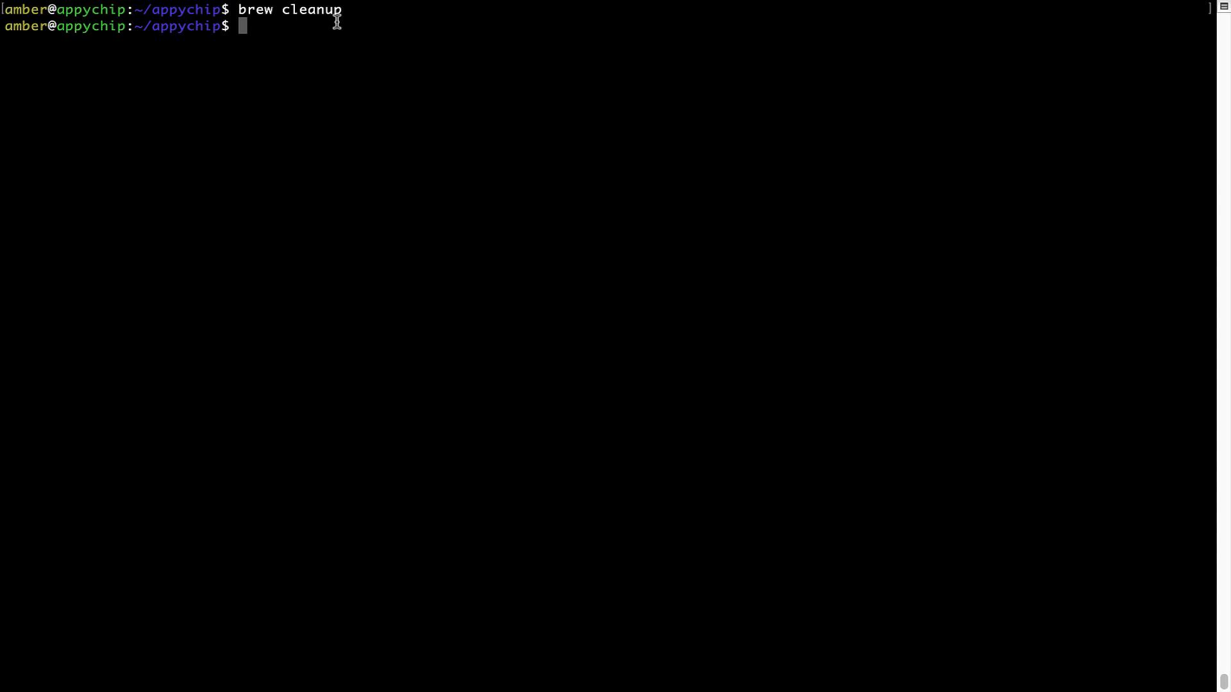